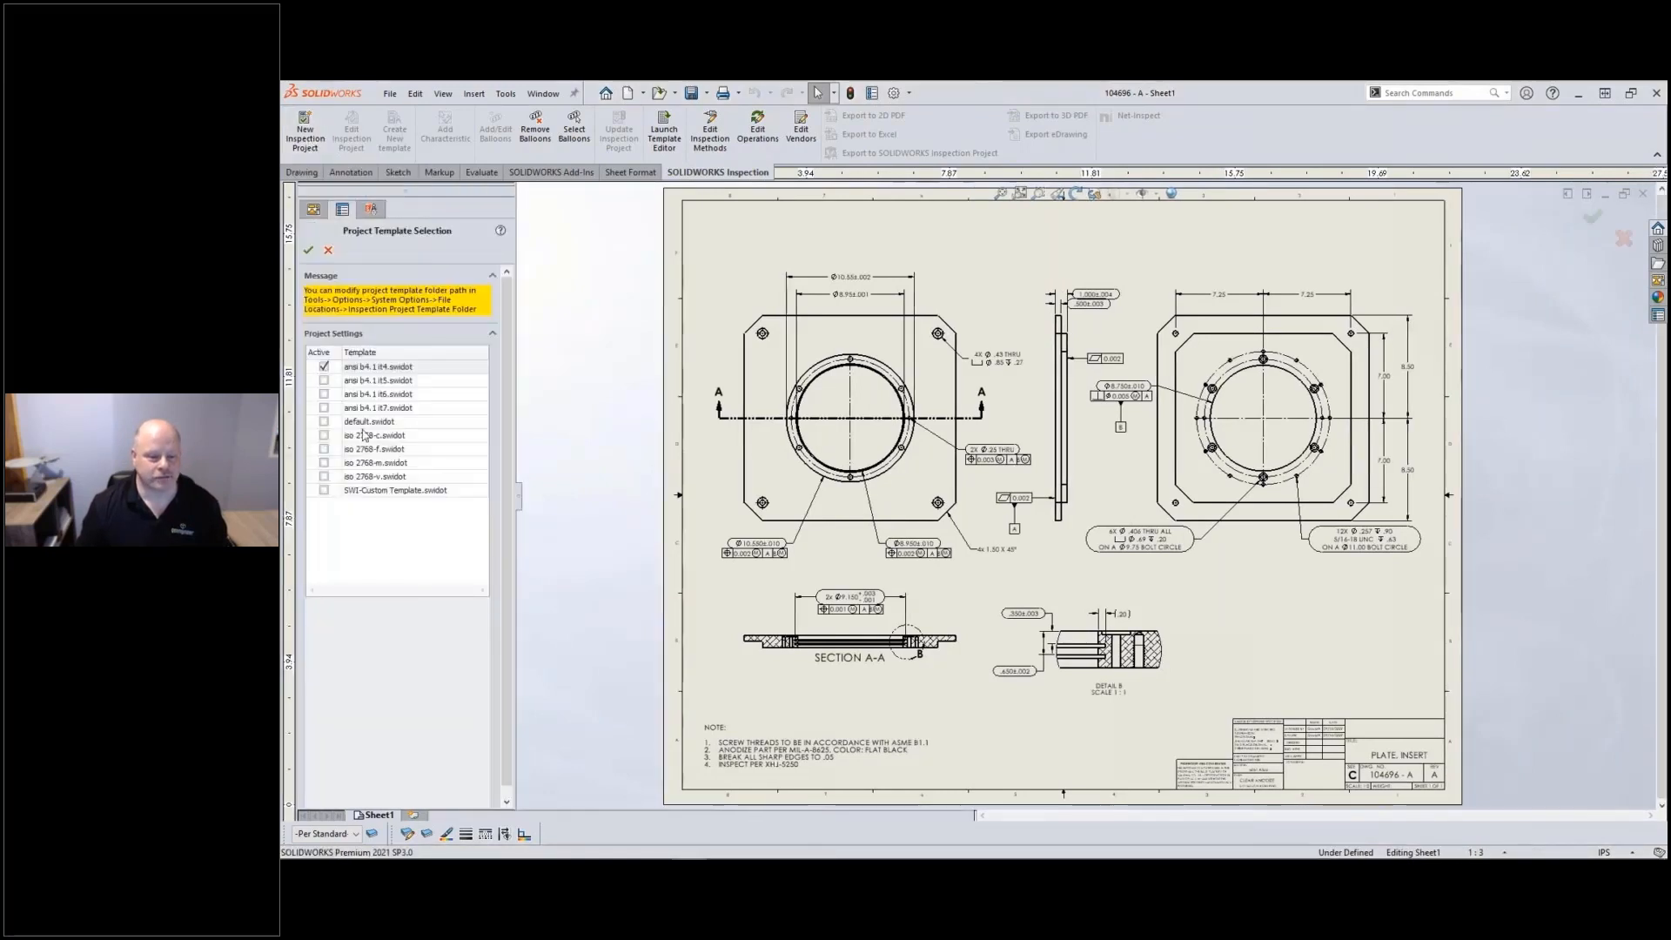
Step: Start the inspection project from the default.swidot template
click(325, 421)
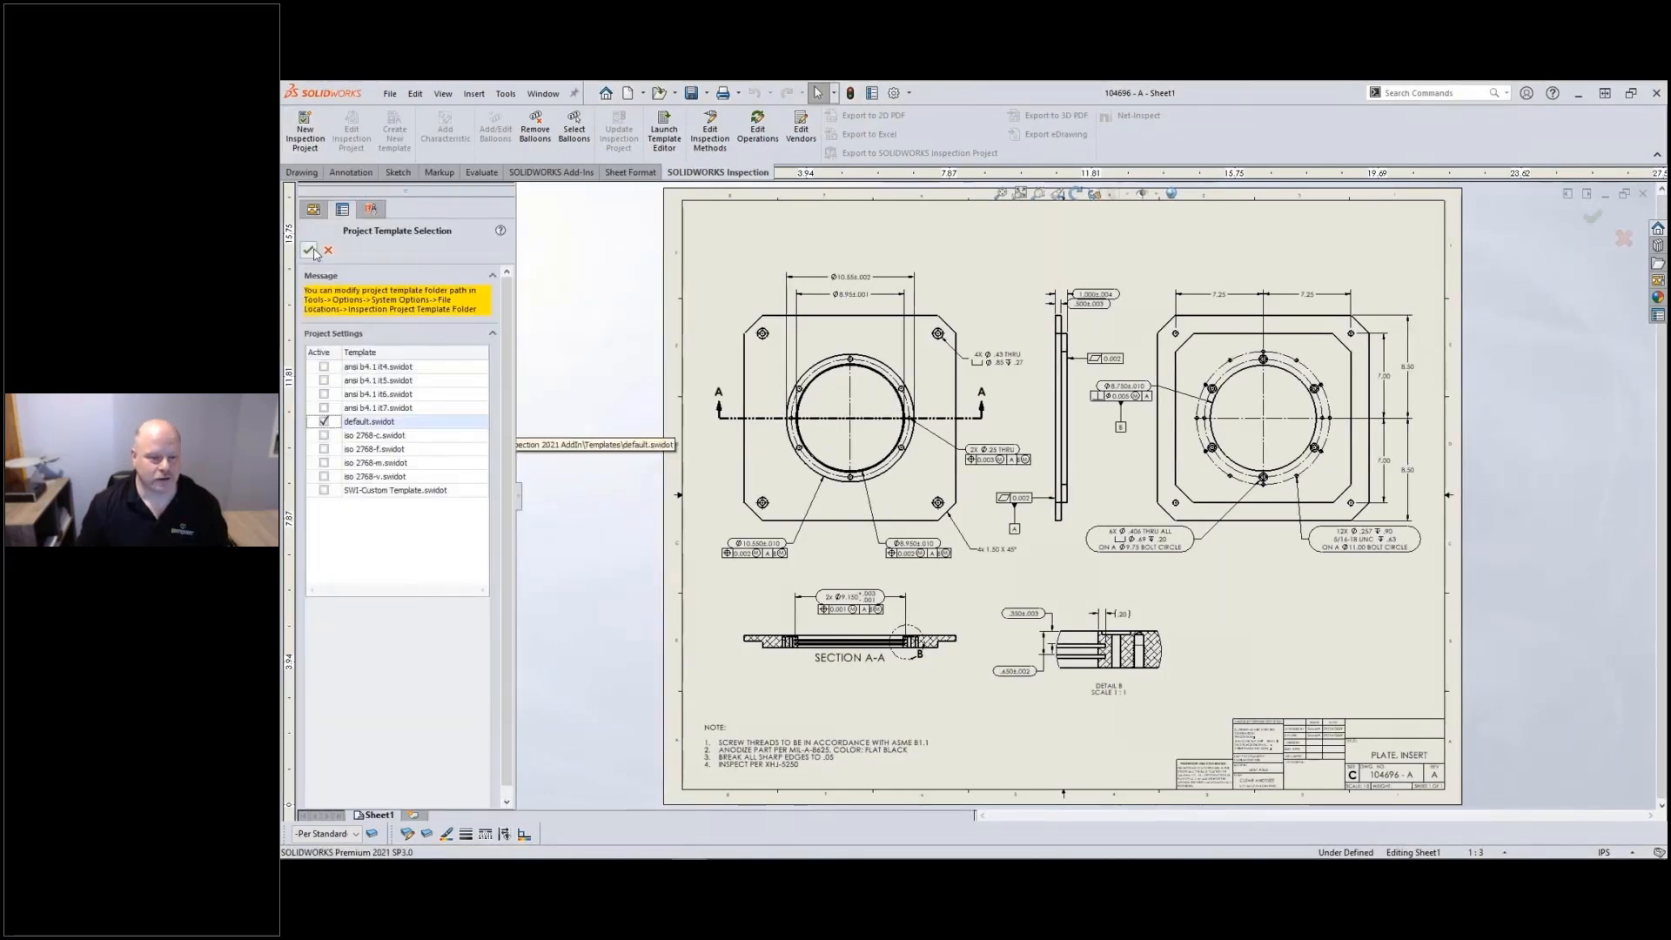
click(309, 250)
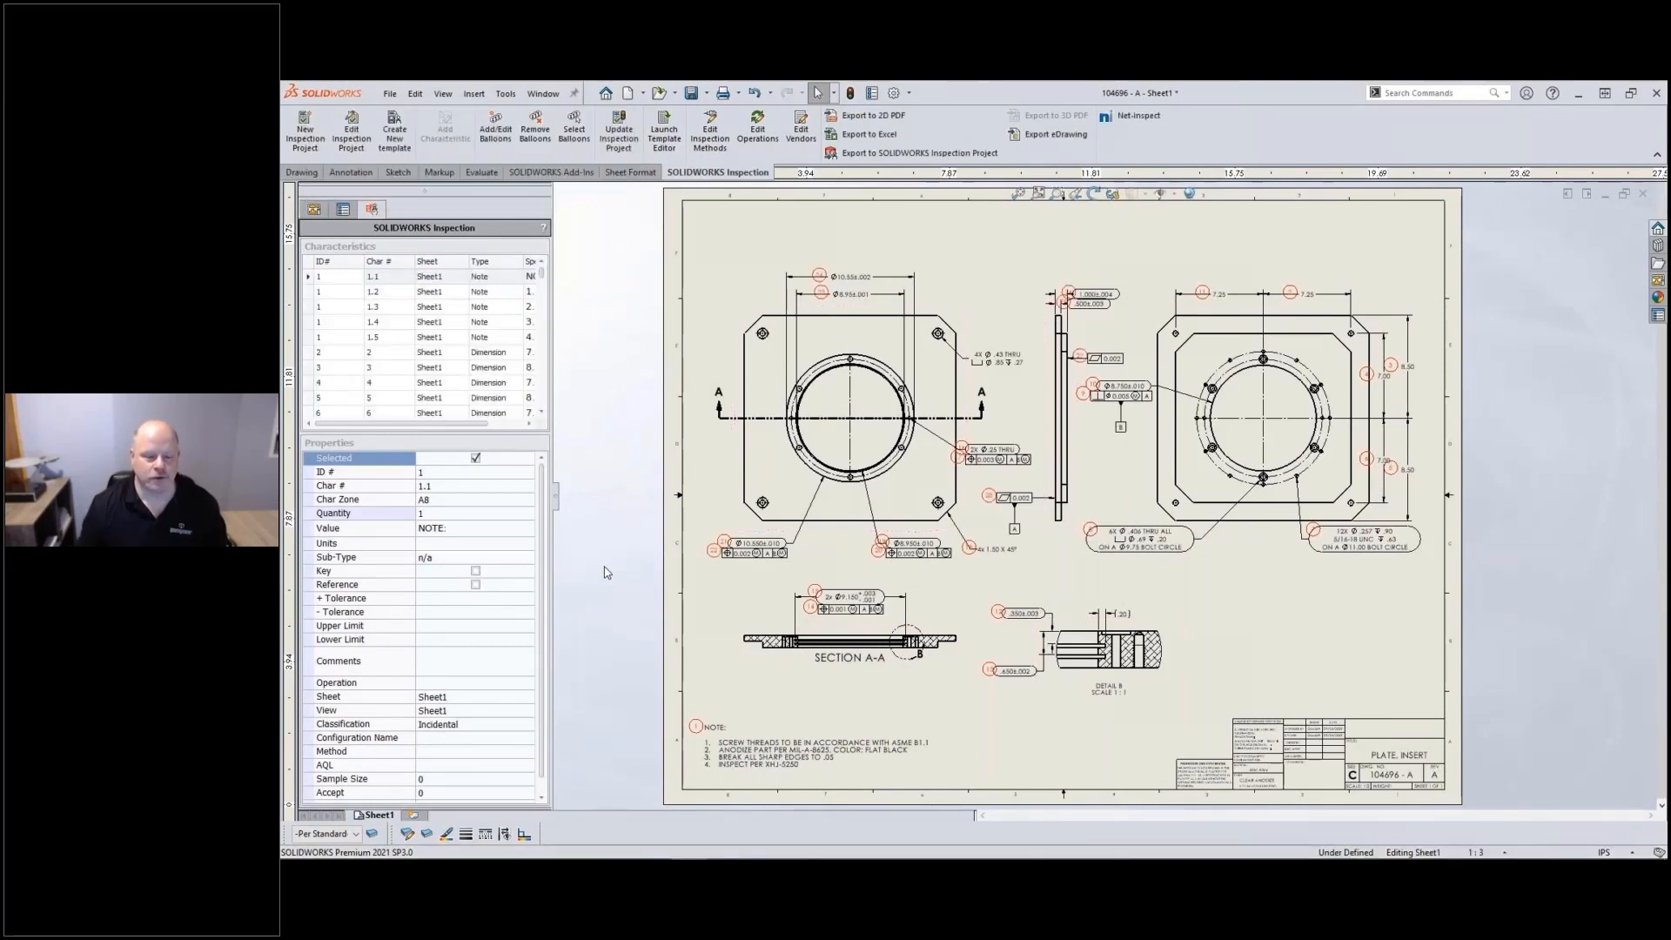
Step: Review characteristics 23 and 24, check the Method choices, then flag characteristic 21 (Ø10.550) as Key
click(842, 291)
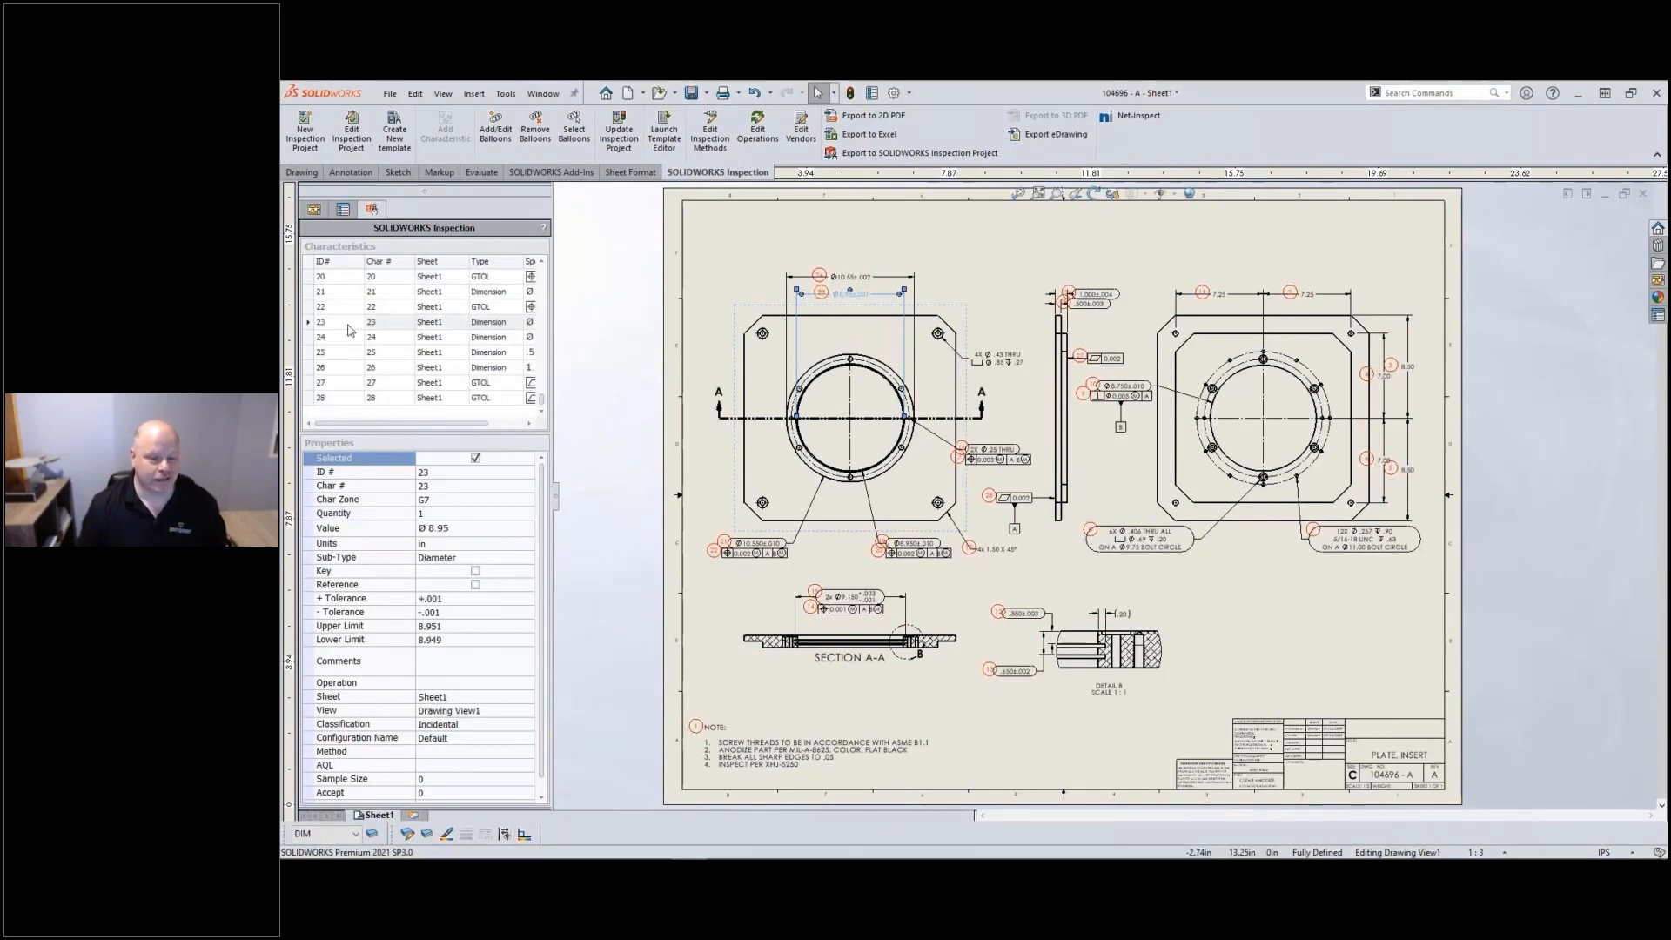
click(369, 335)
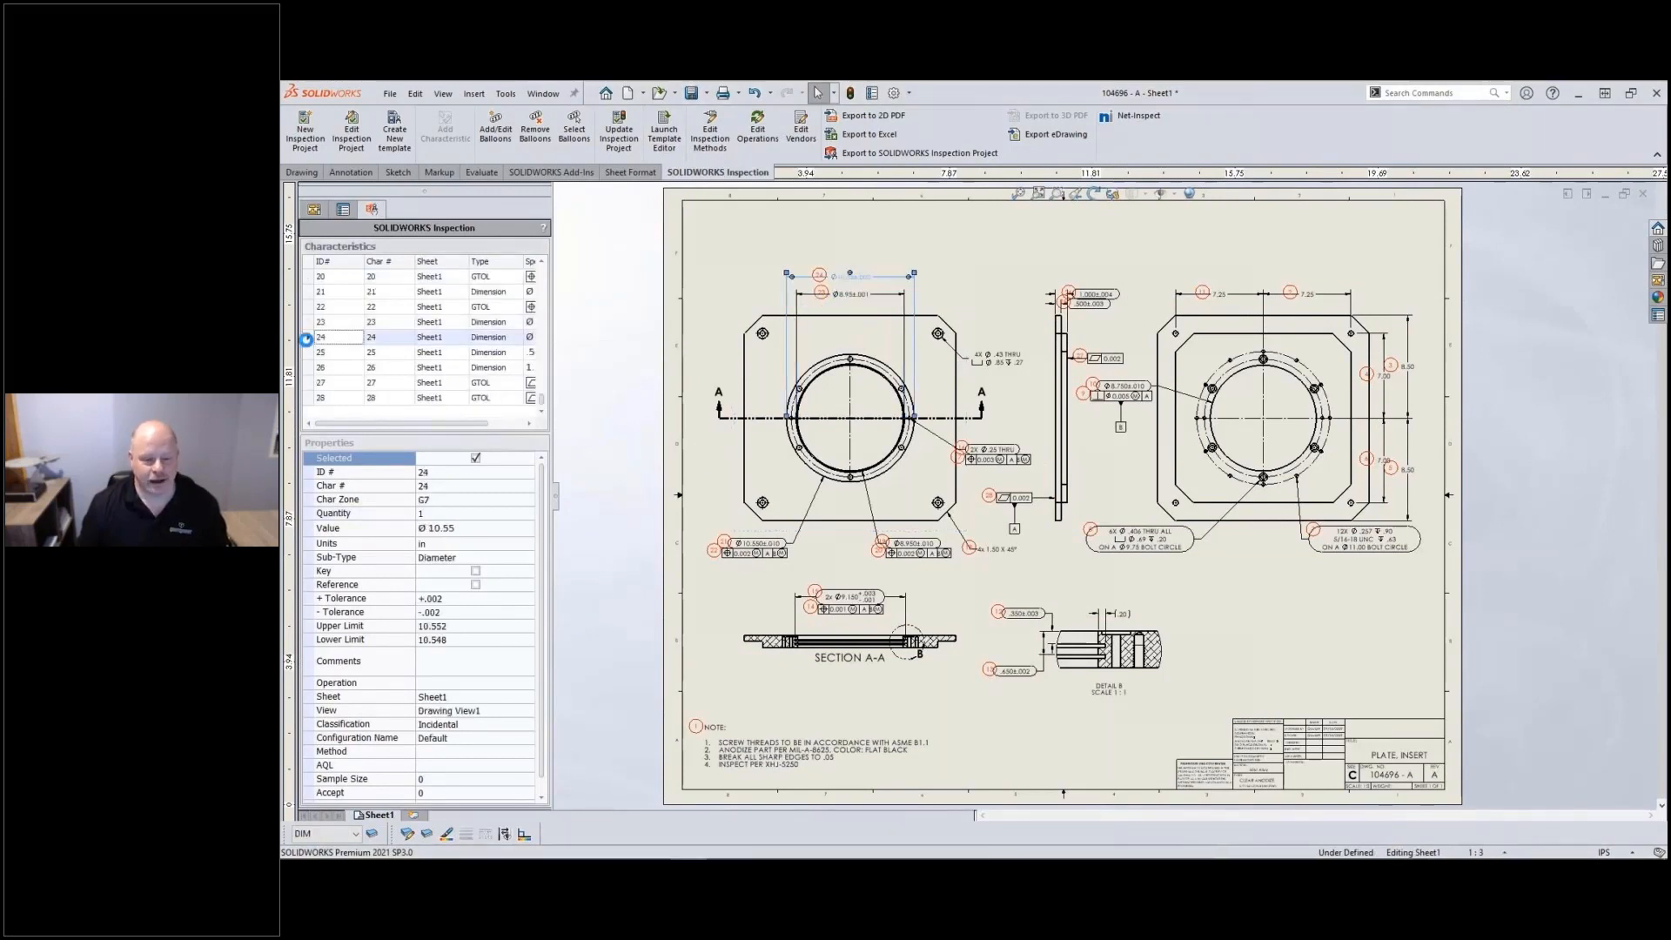
mouse_move(842, 291)
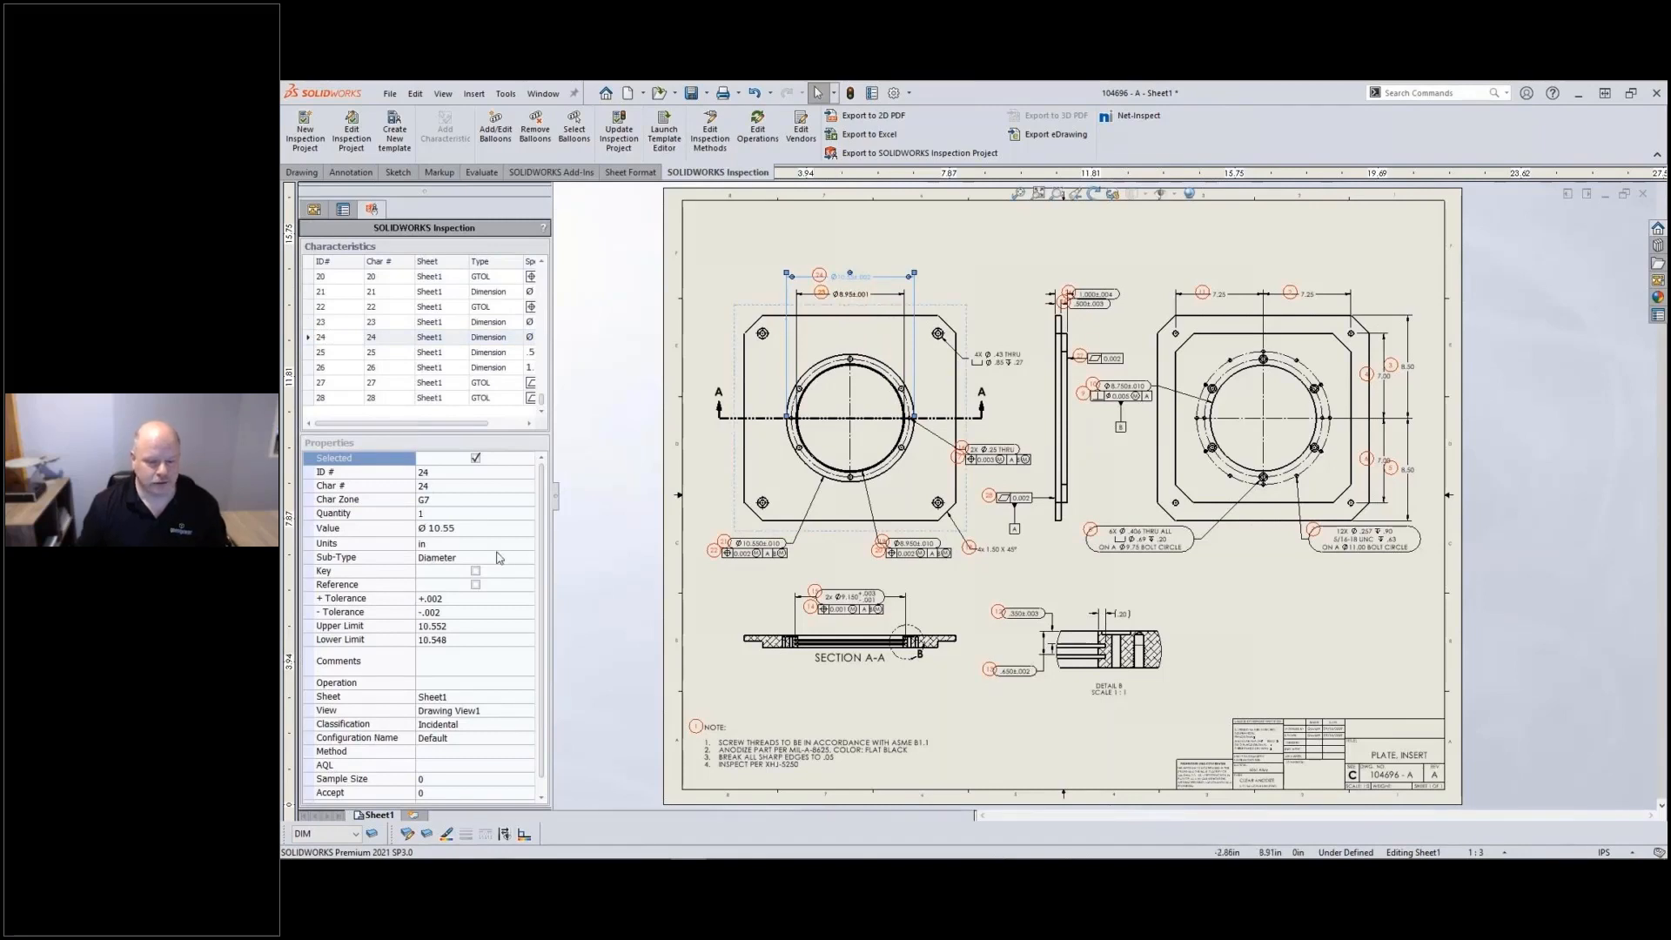
mouse_move(485, 641)
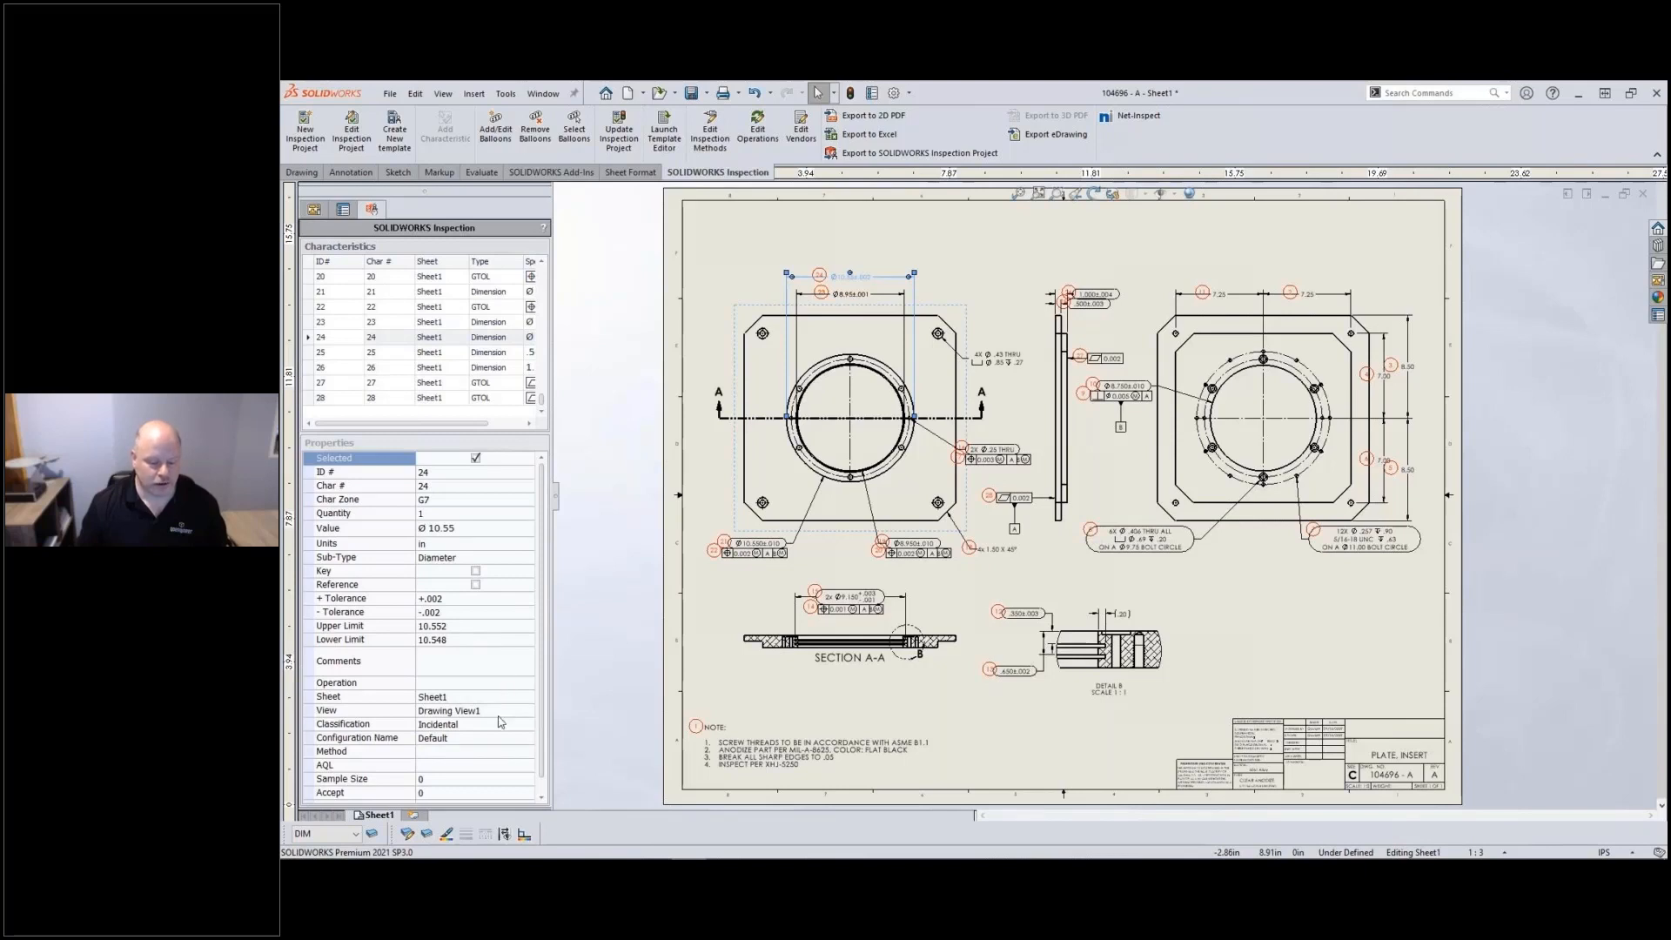
click(526, 752)
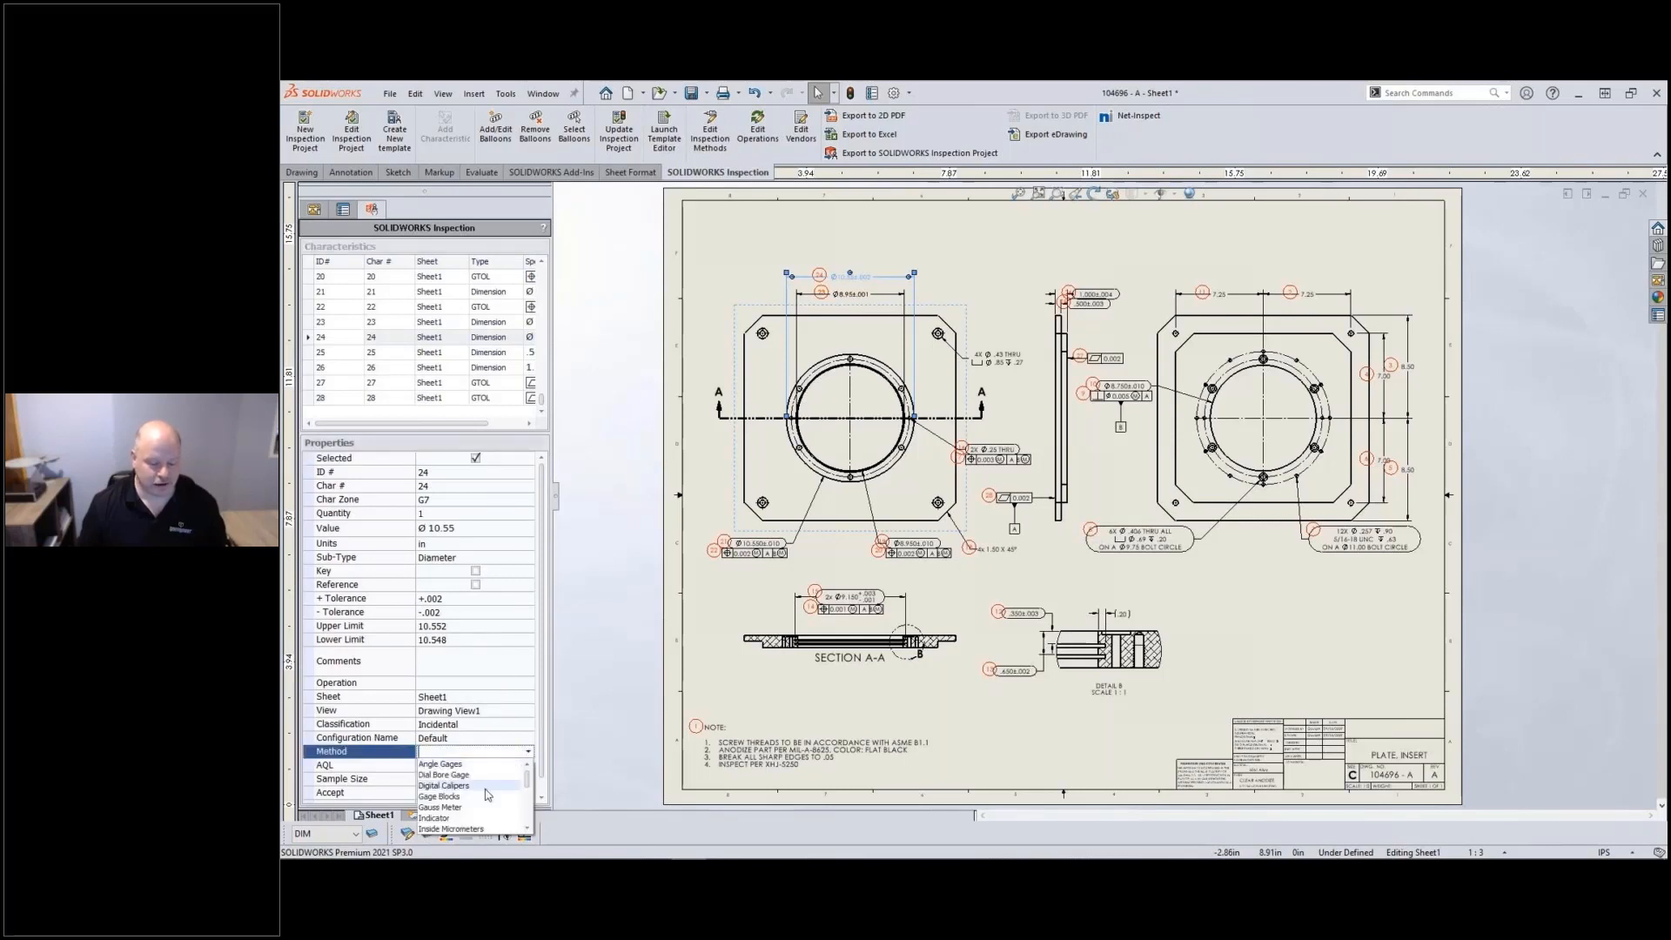
click(444, 785)
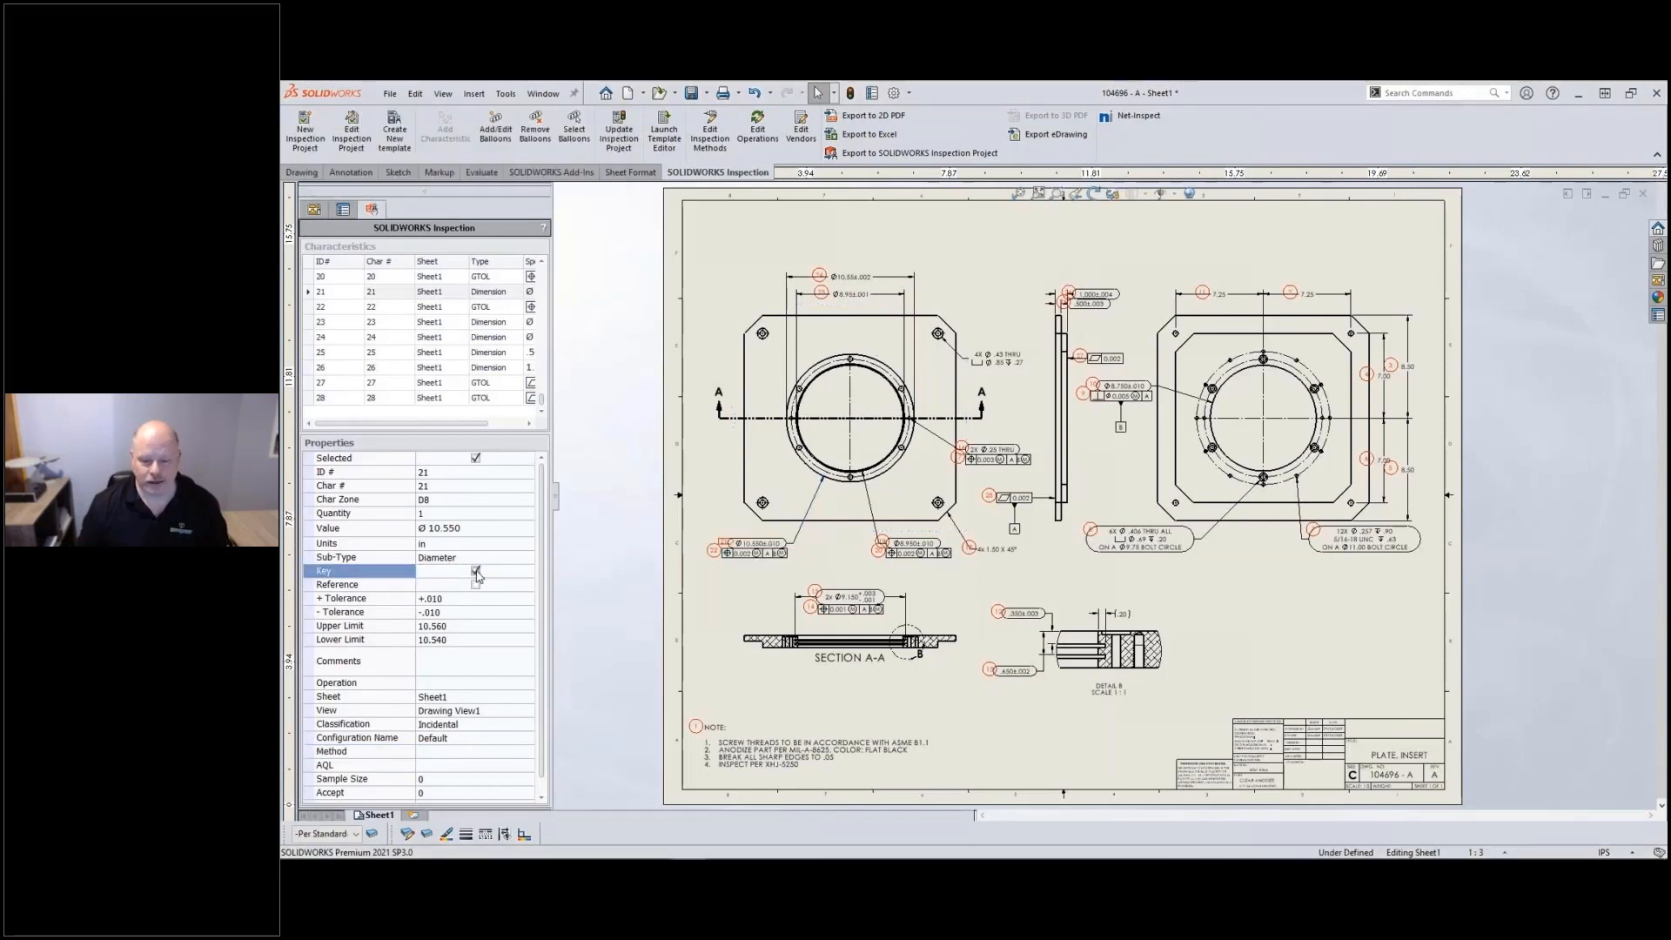
click(475, 571)
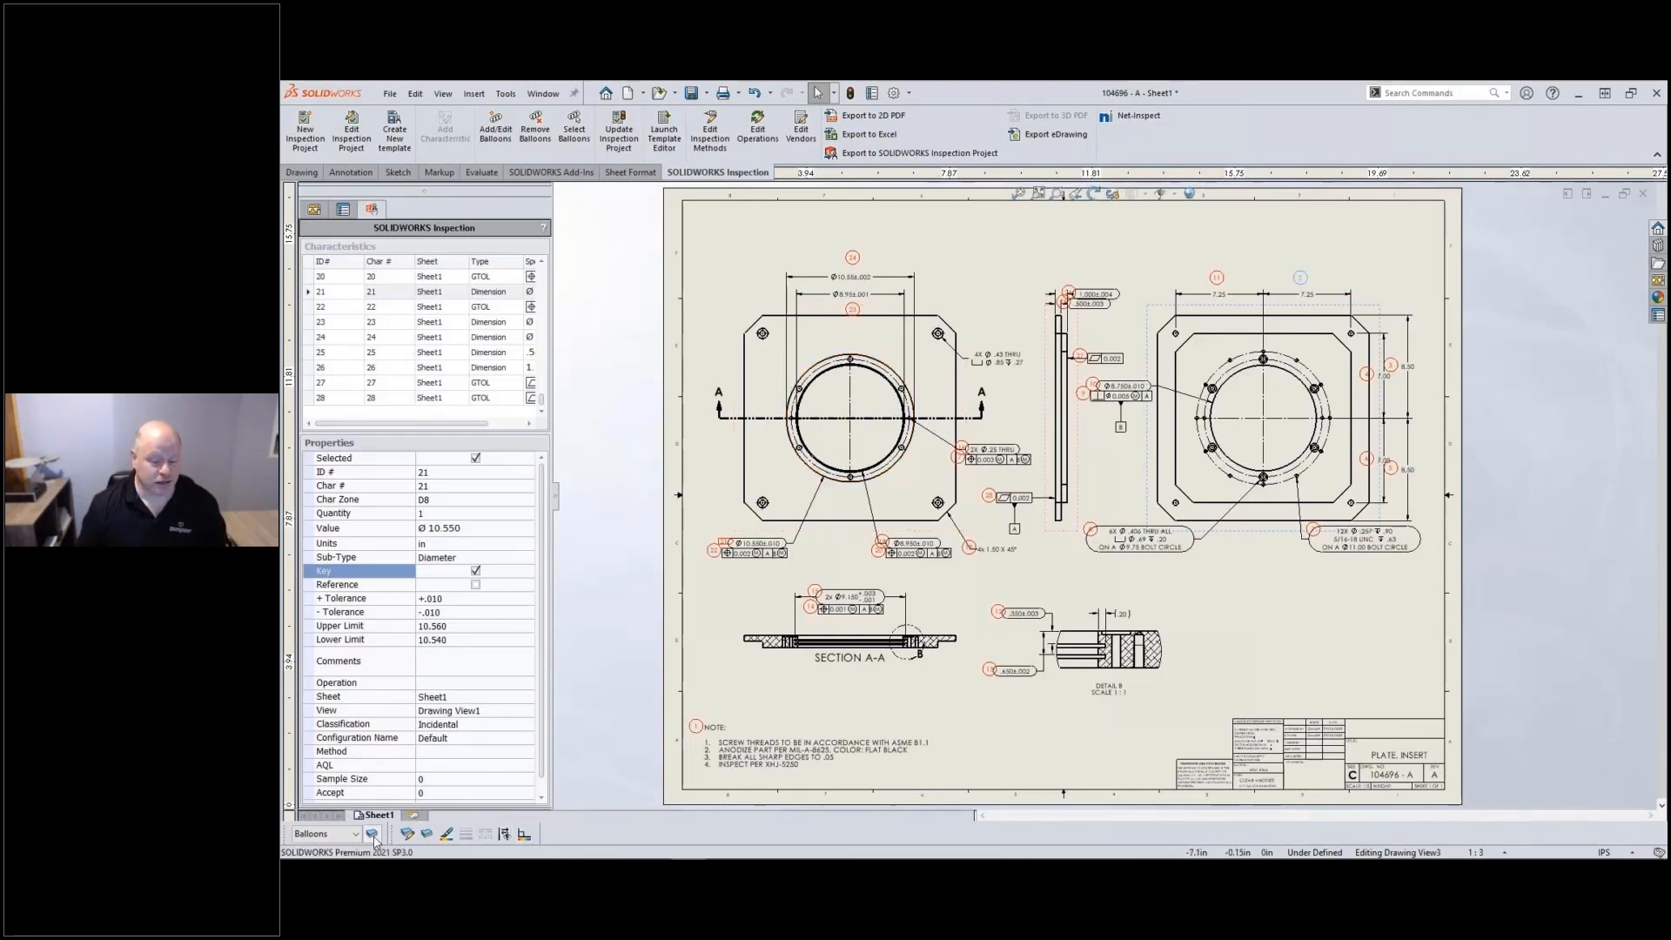
click(372, 834)
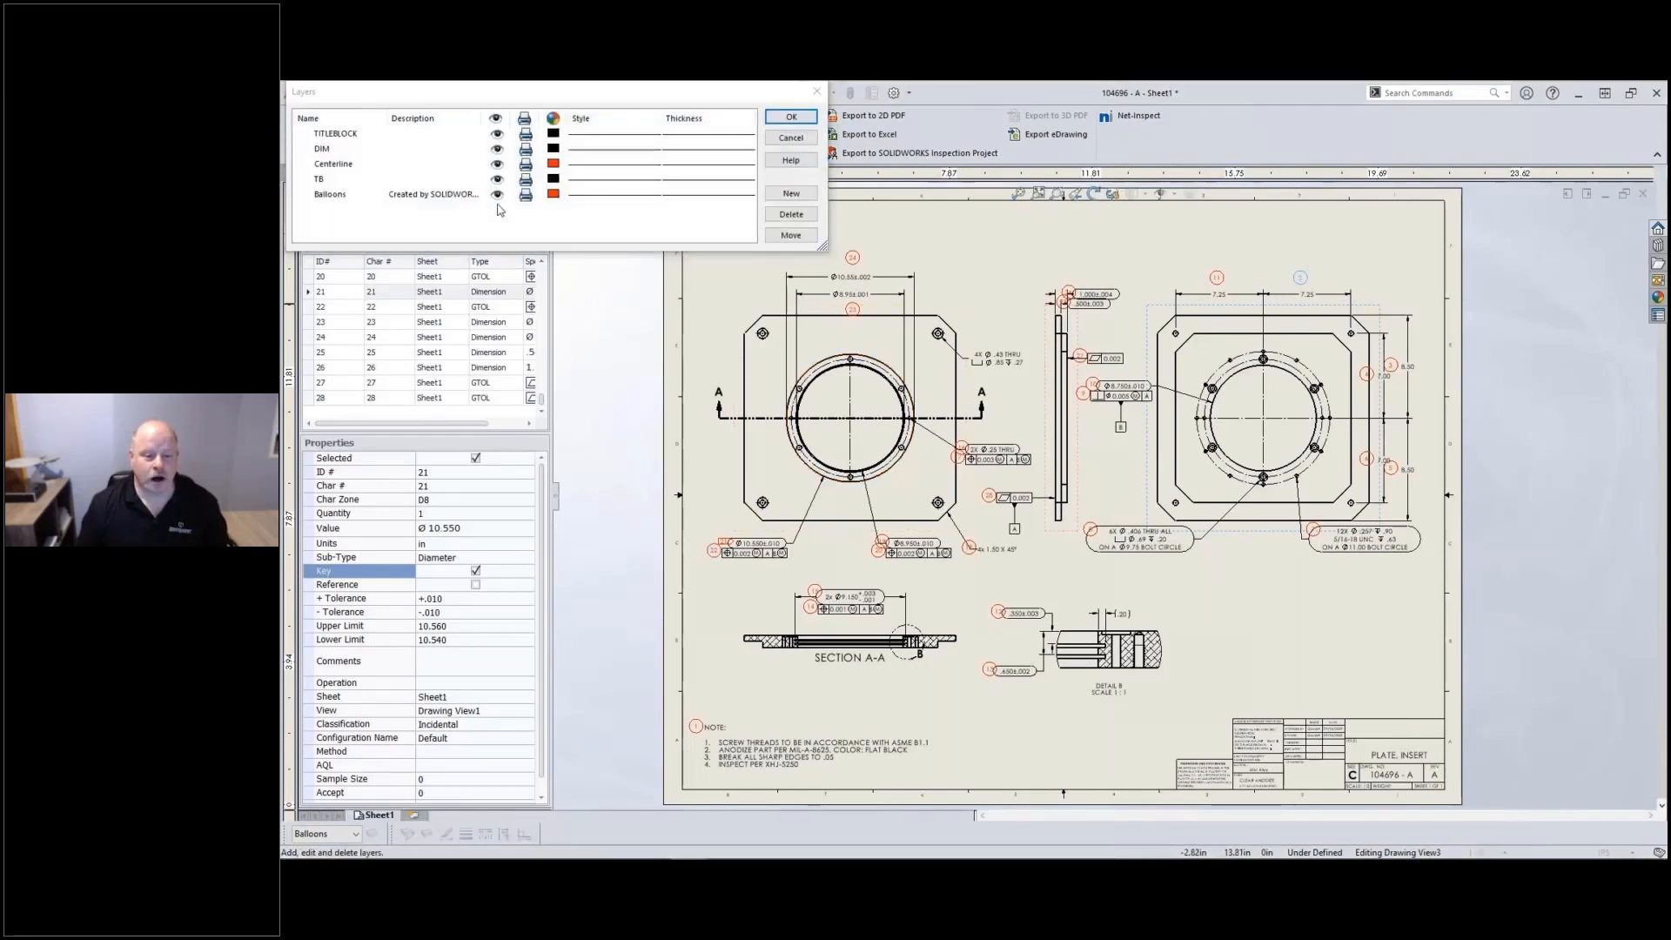
click(329, 193)
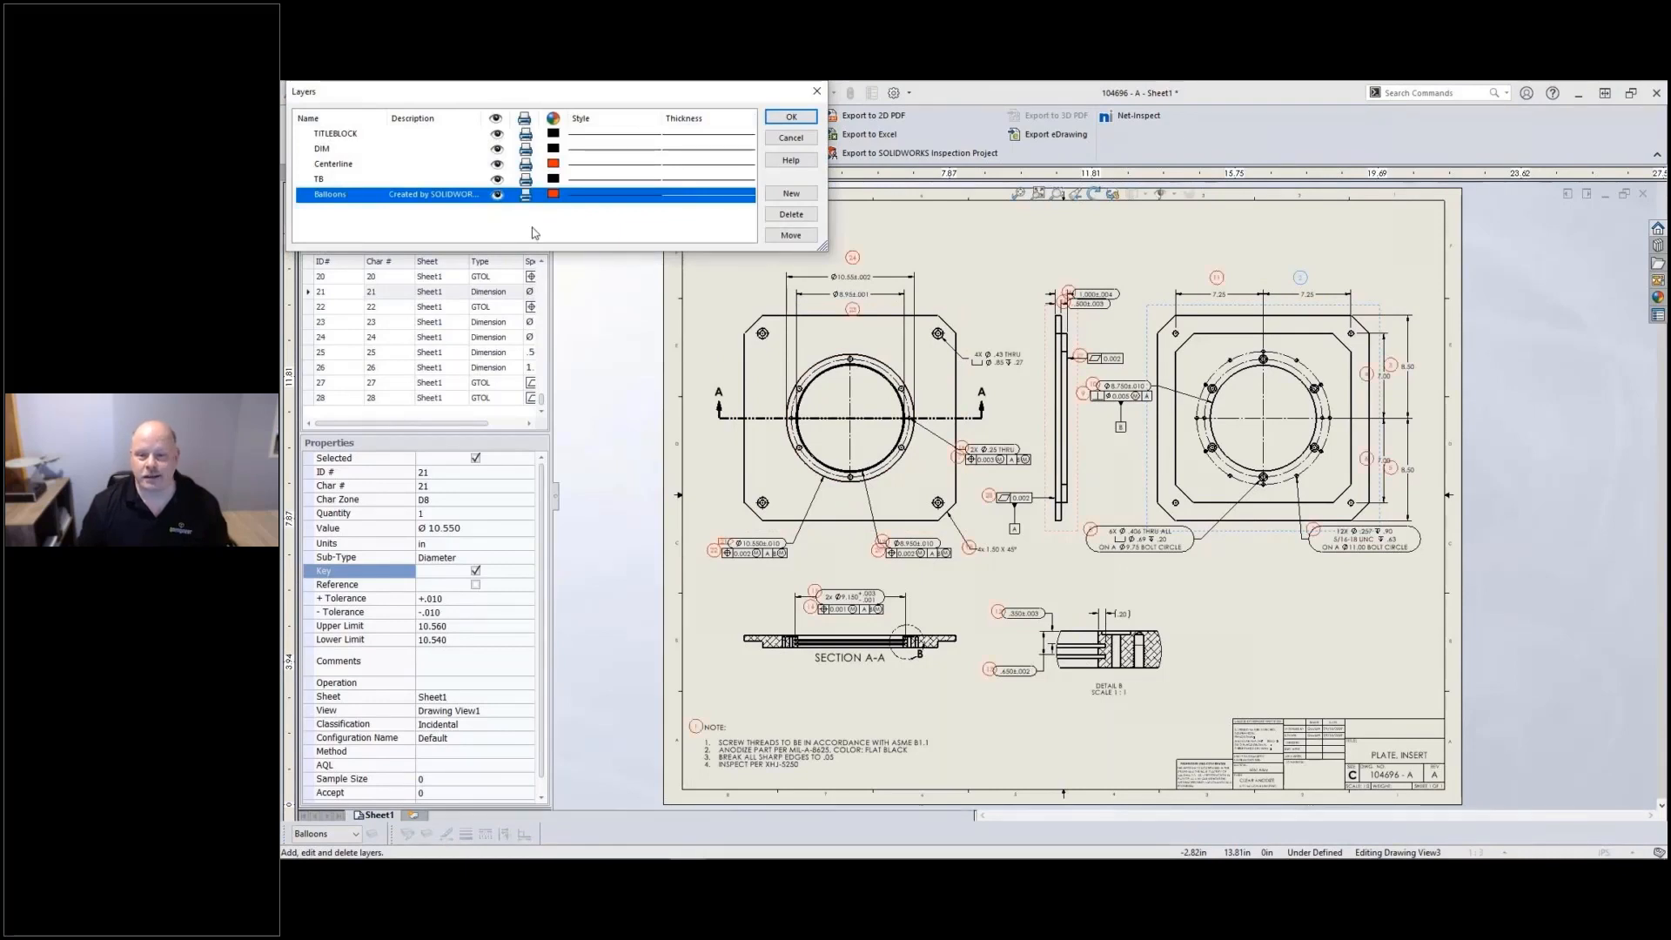
click(790, 115)
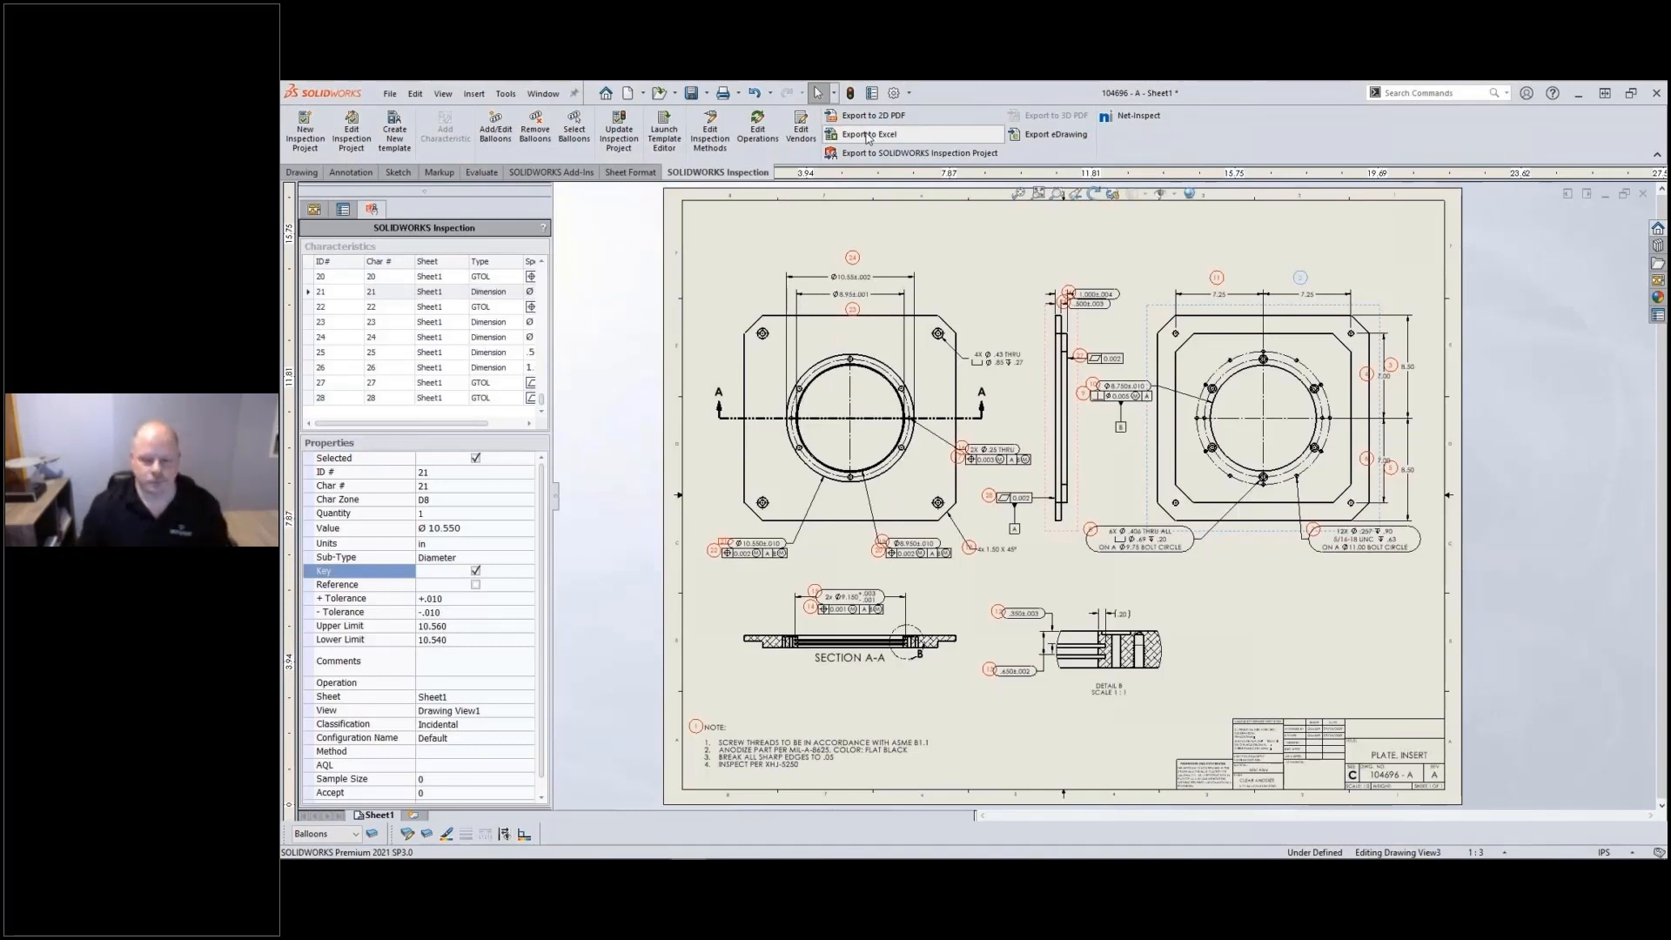
mouse_move(1053, 134)
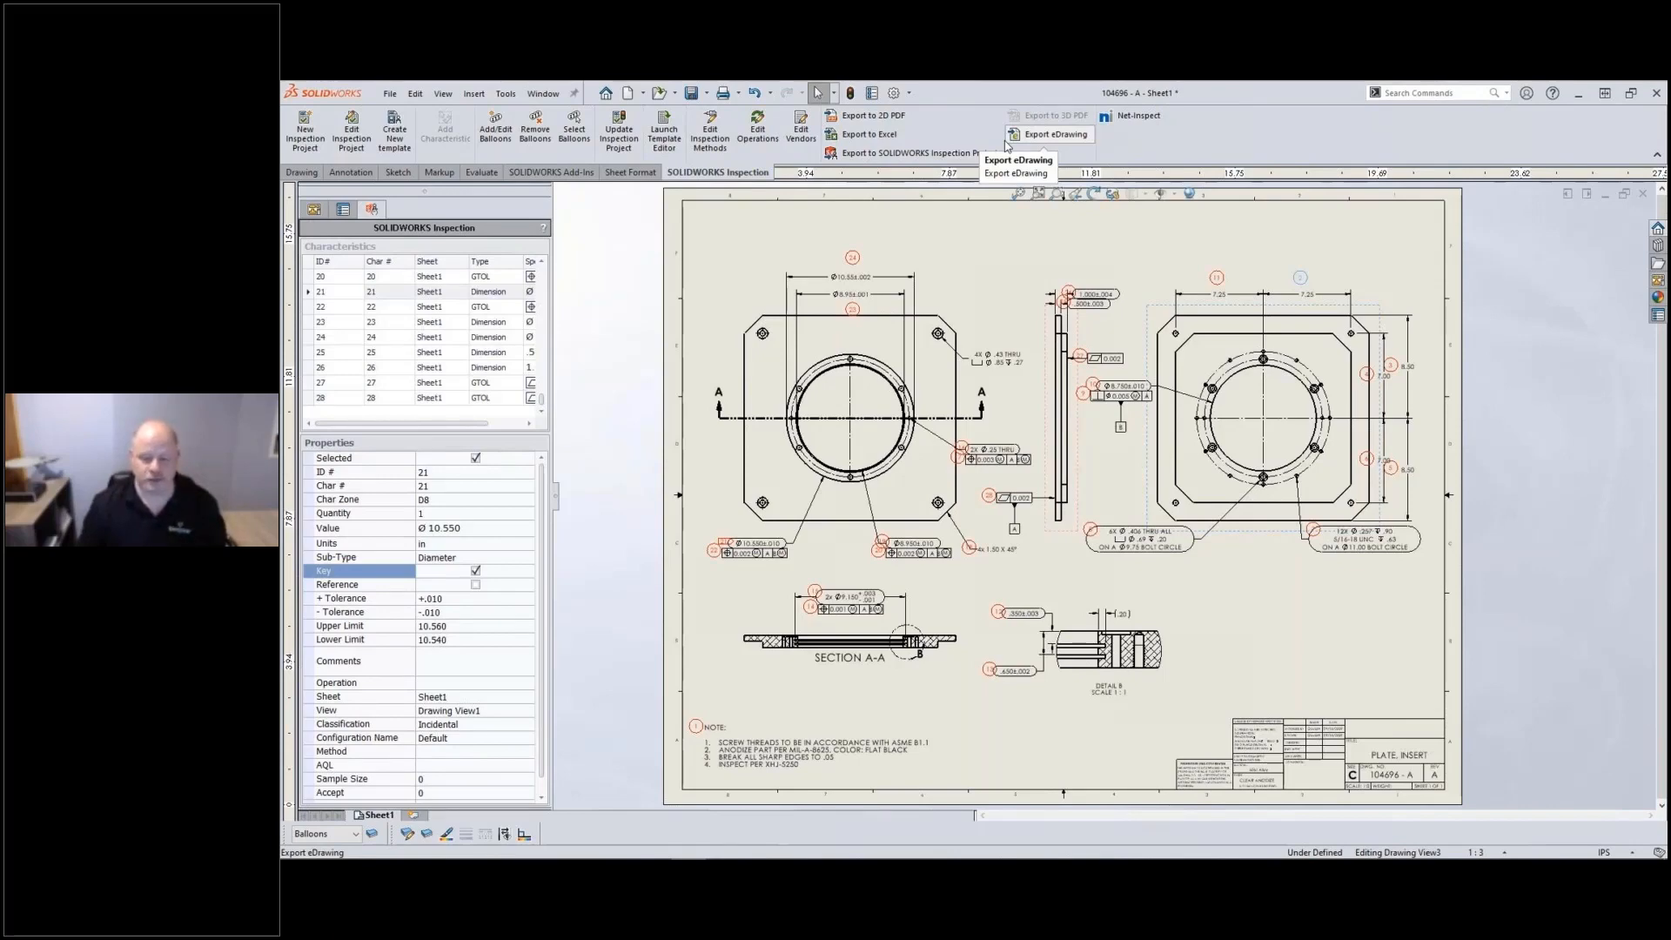
Step: Publish the ballooned plate drawing as an eDrawing
click(866, 134)
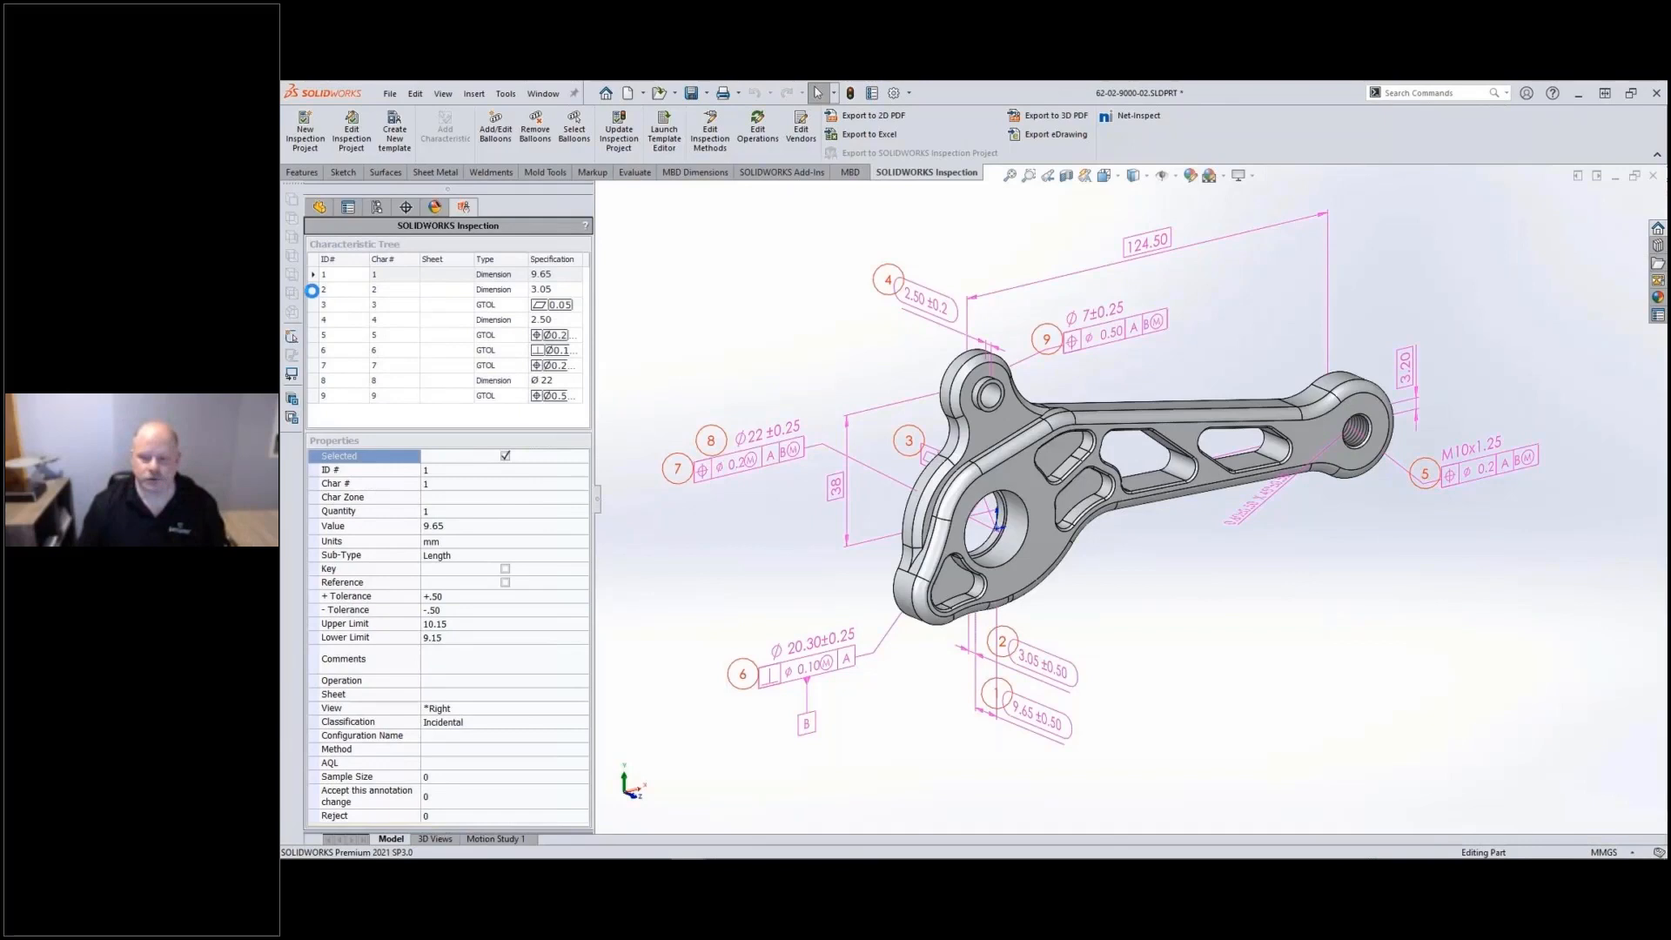
Step: Inspect characteristic 2's properties in the PMI part's Characteristic Tree
click(351, 321)
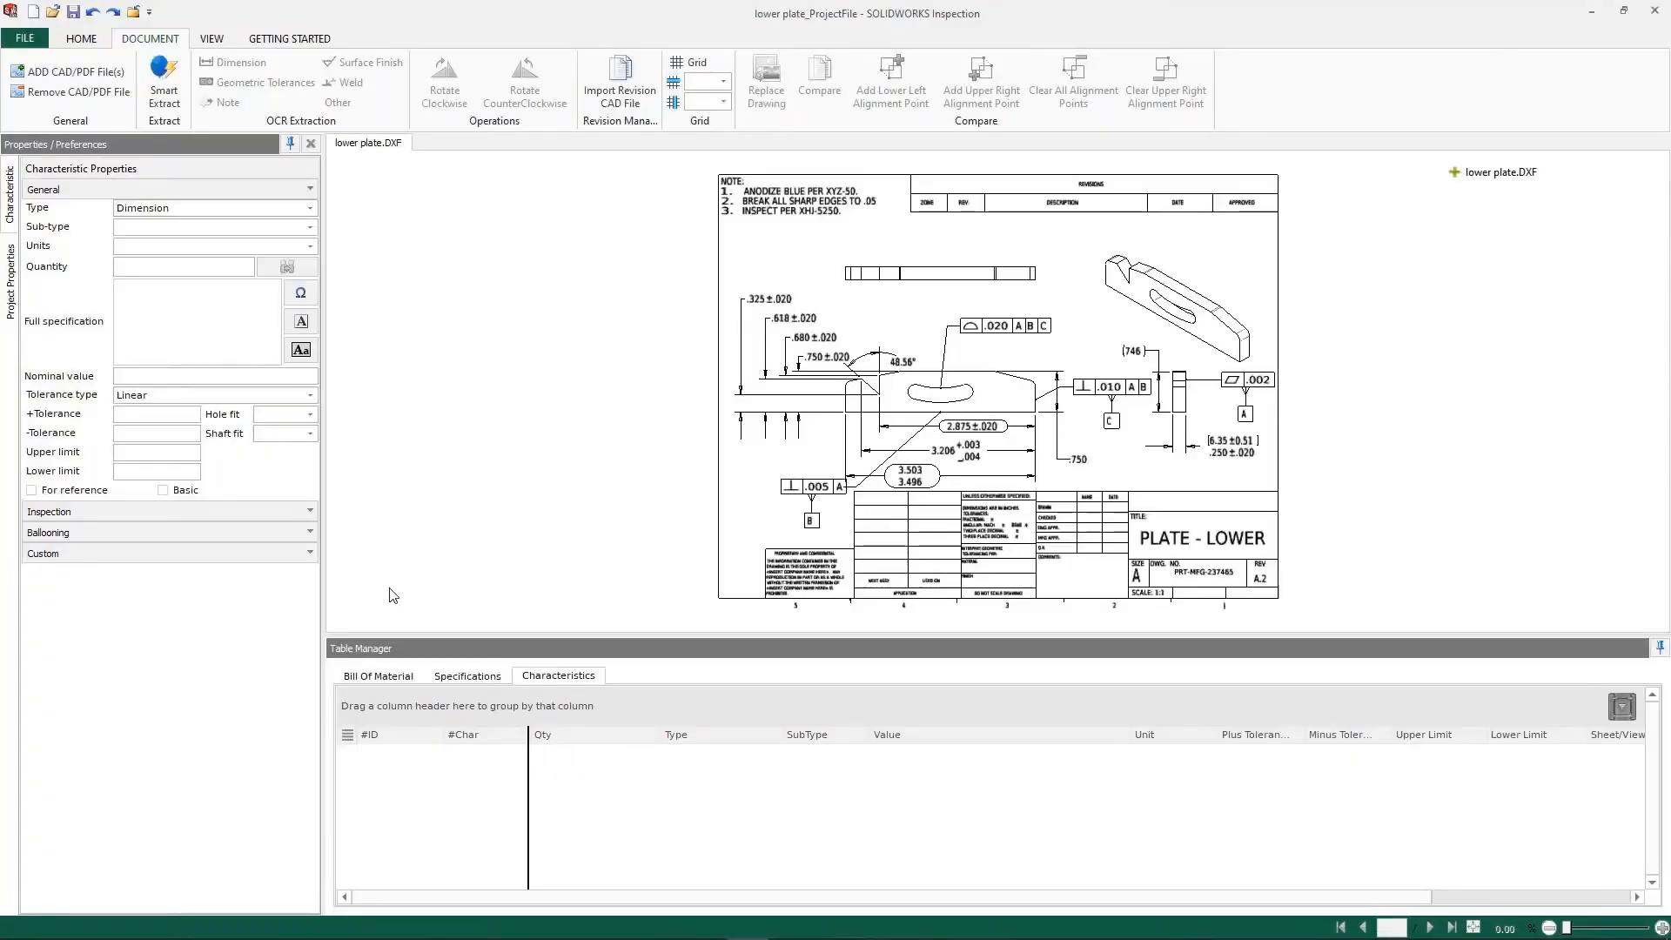
mouse_move(1408, 182)
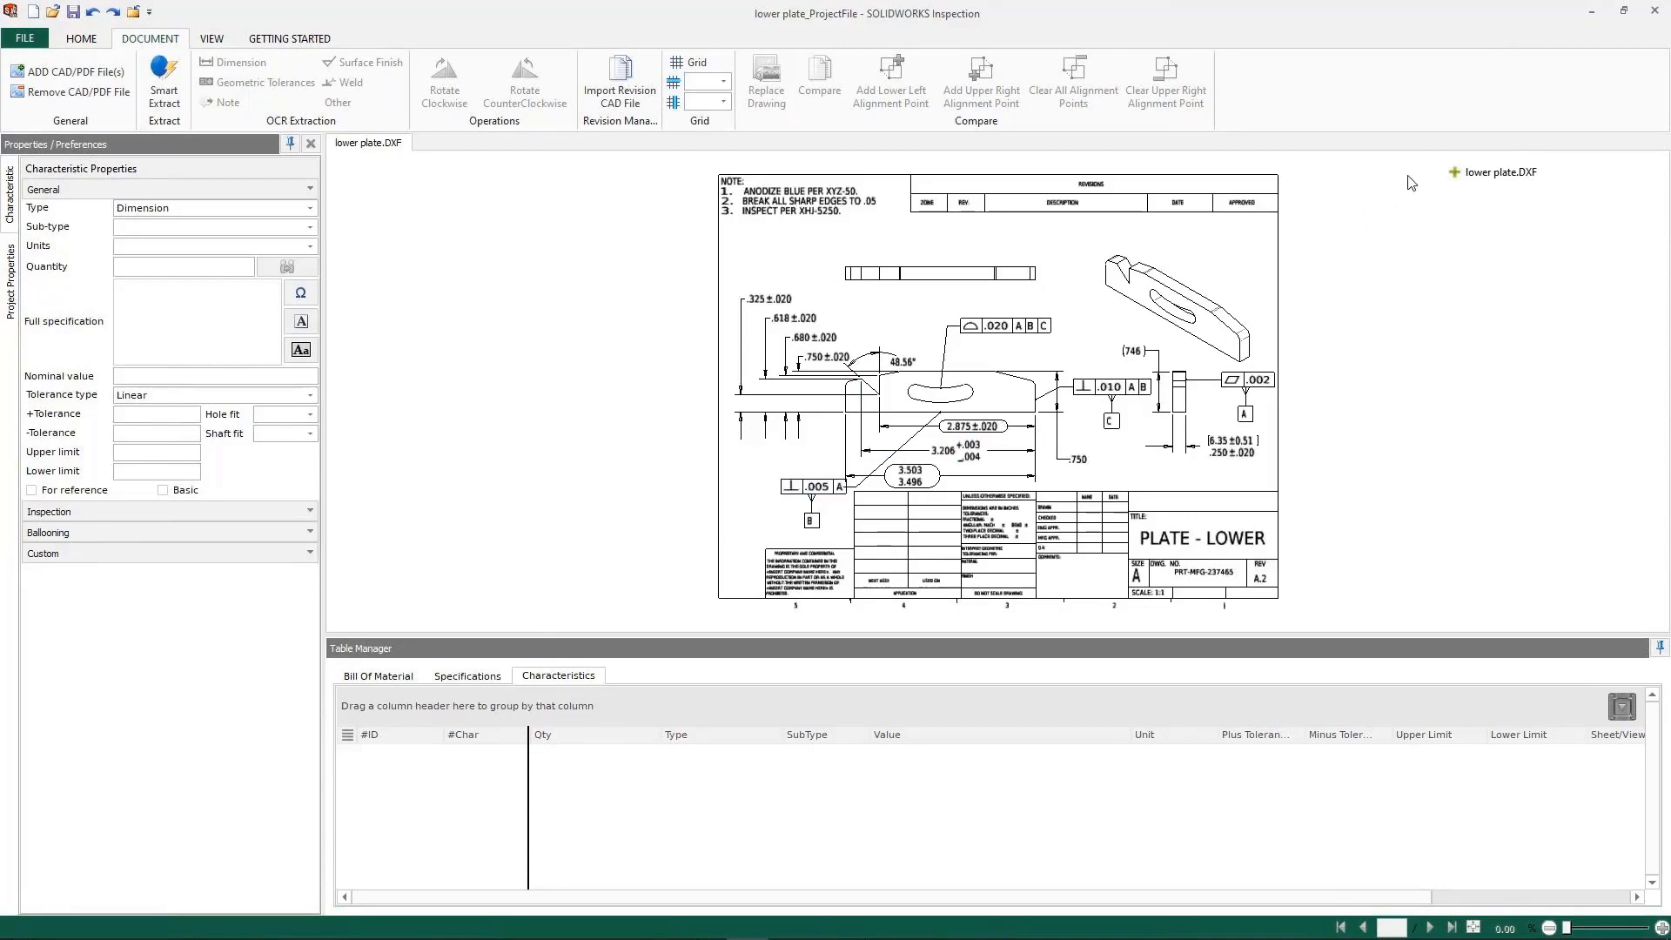
mouse_move(1434, 179)
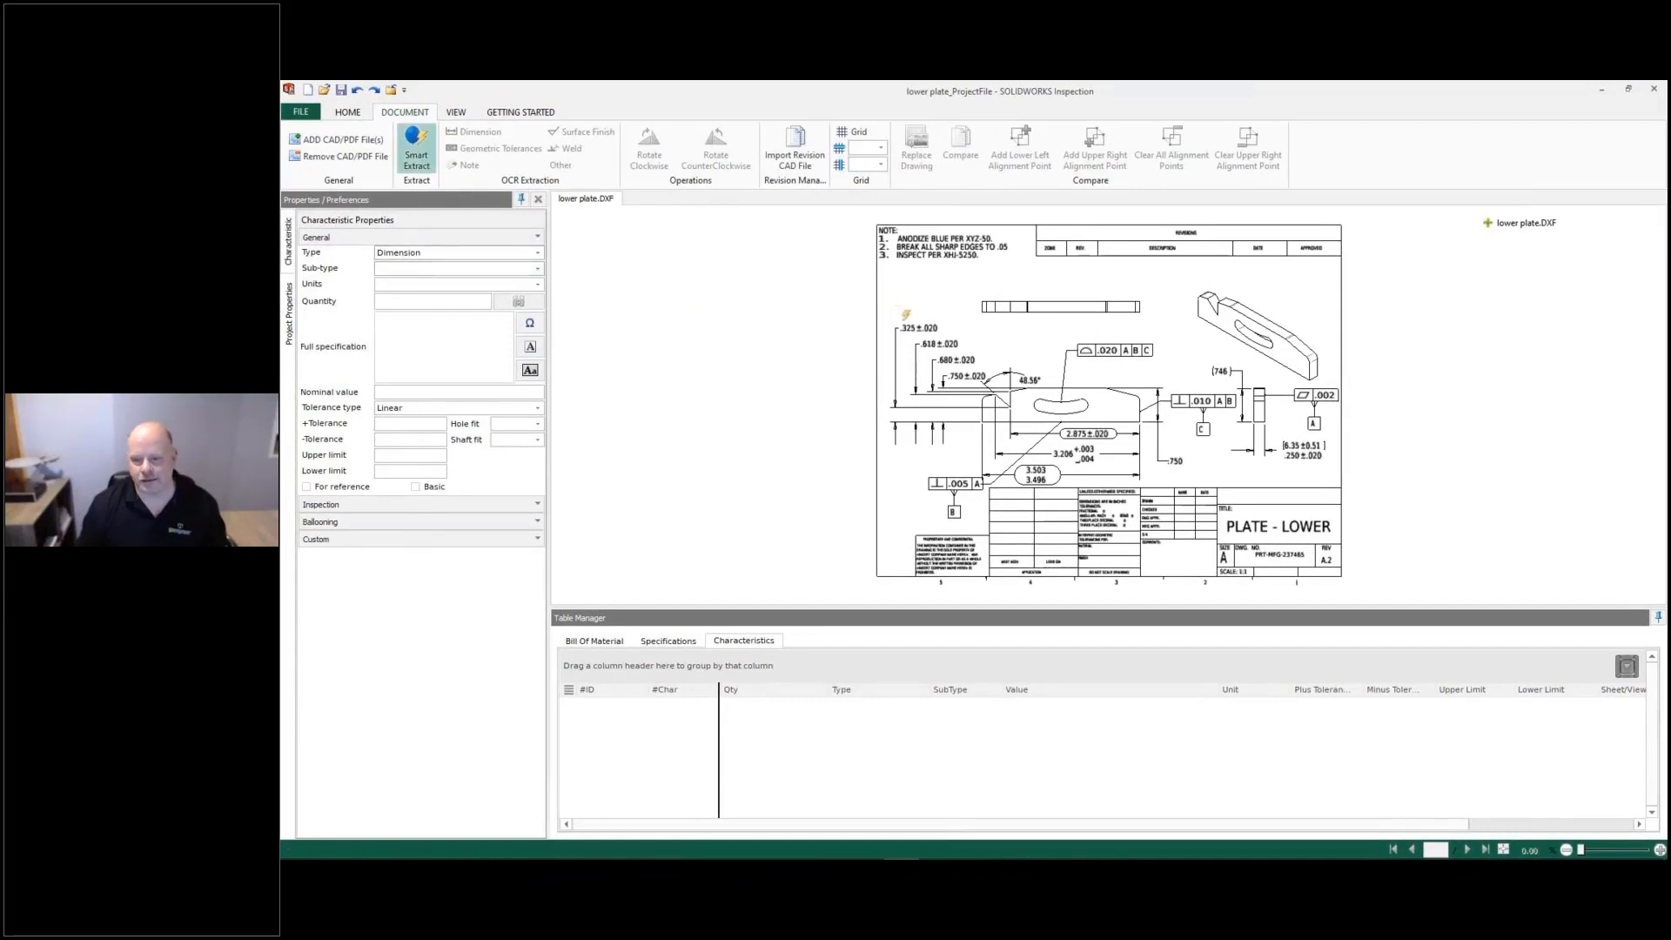
Step: Capture the .680 and .750 dimensions and review characteristic 4's inspection details
click(938, 343)
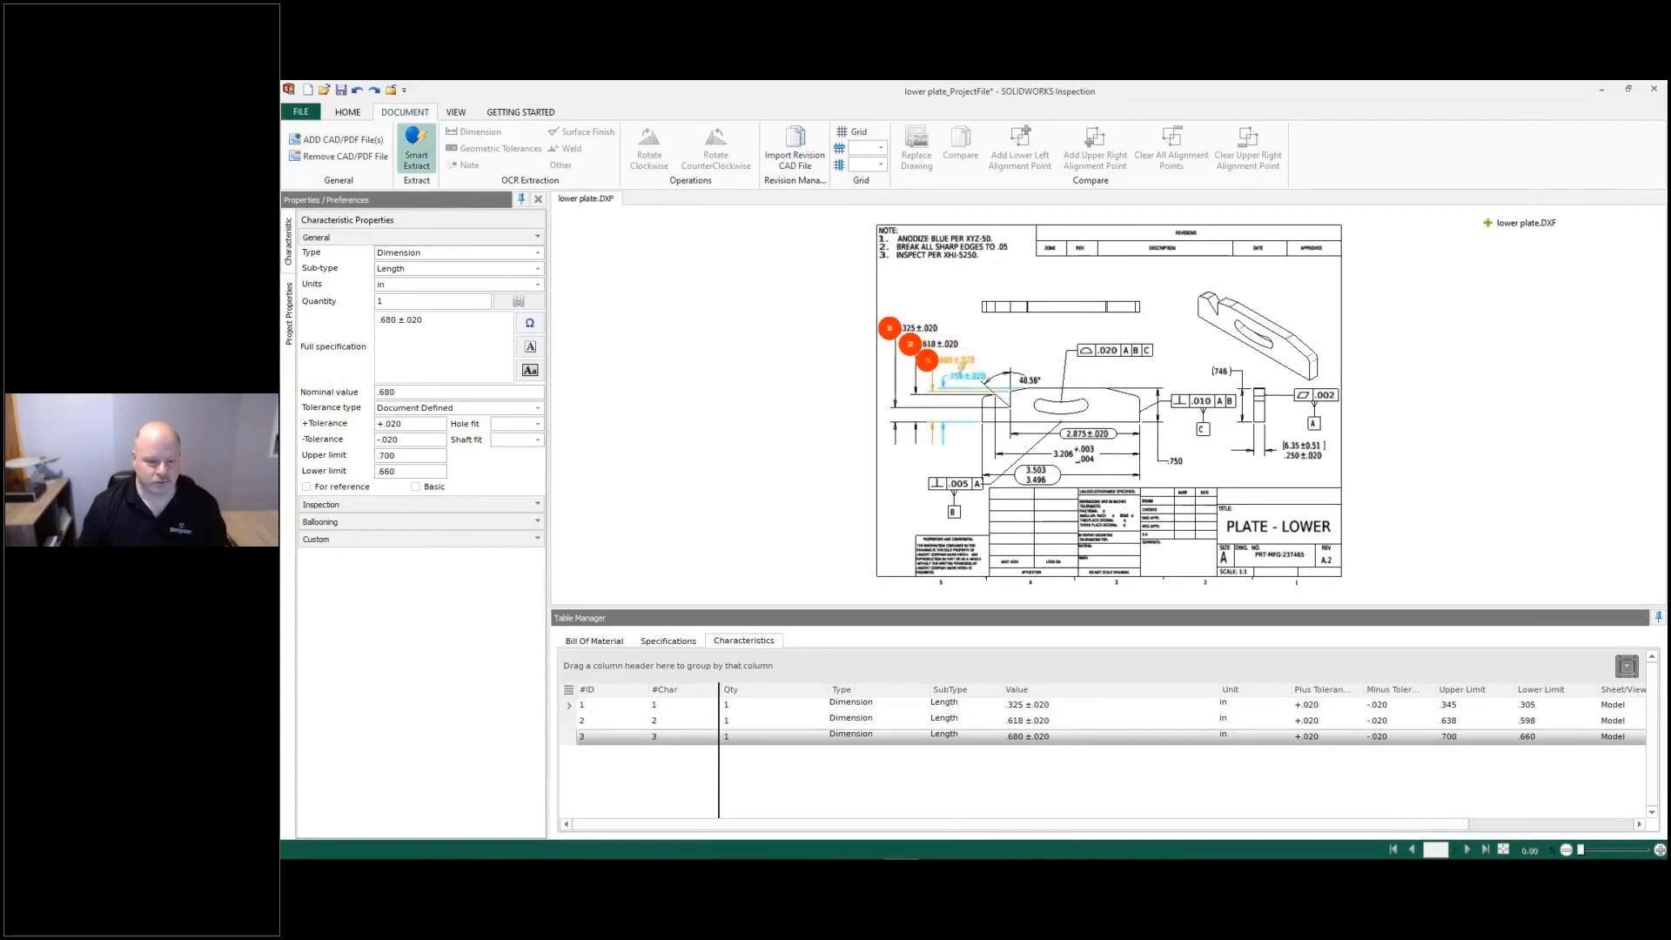
click(933, 378)
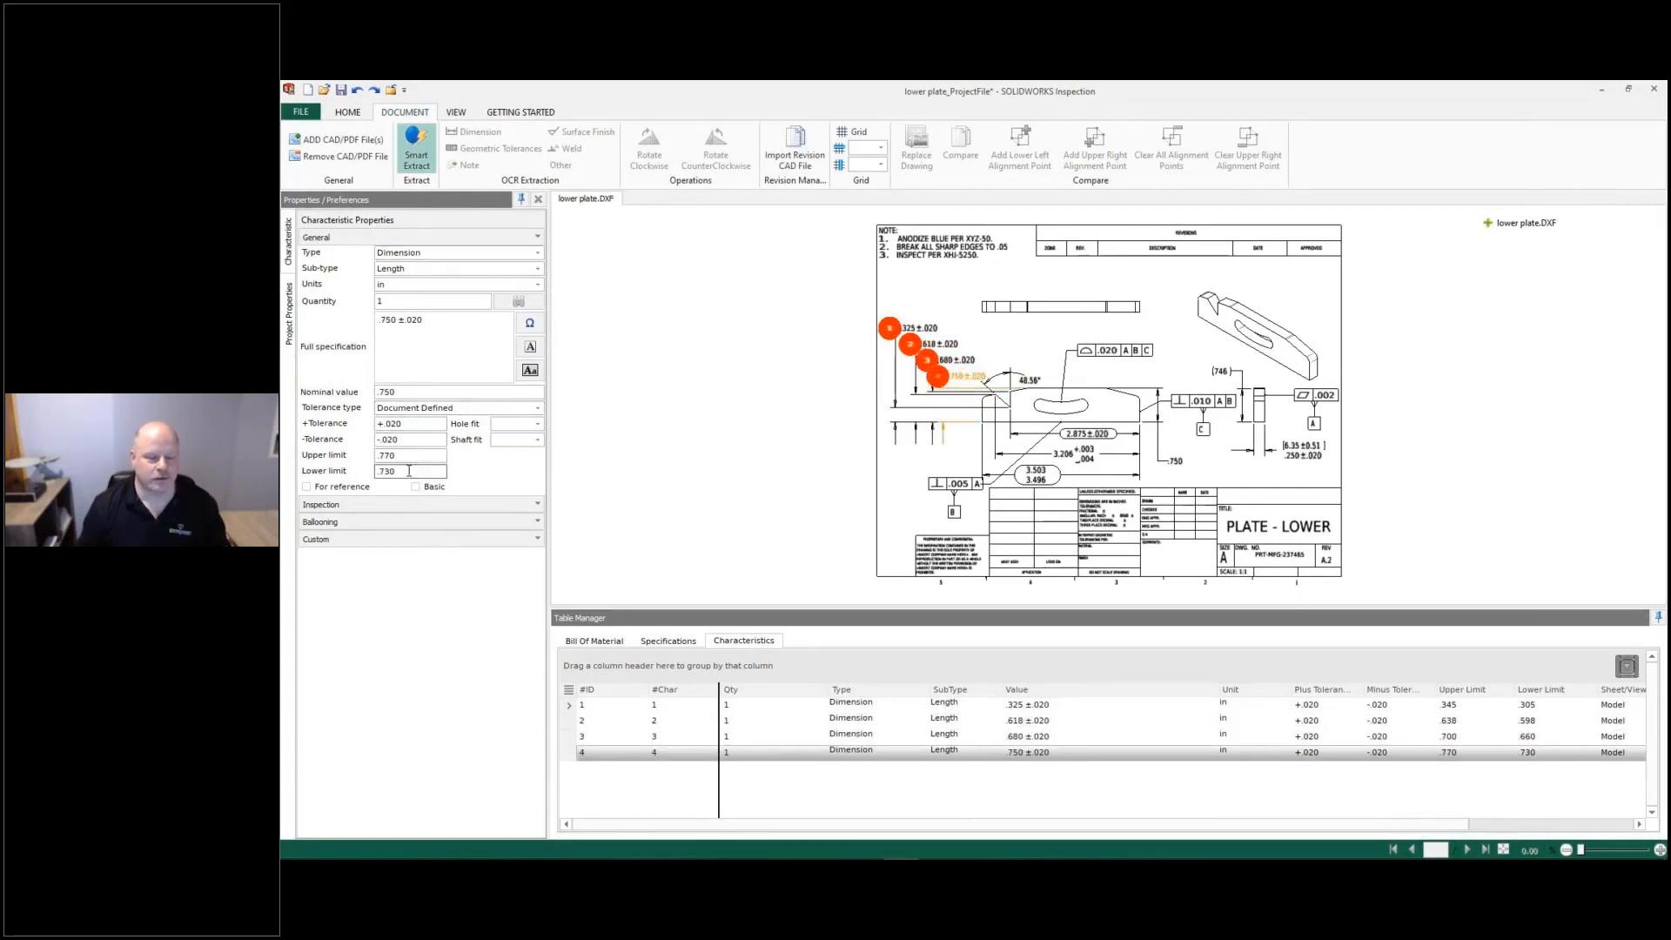
click(320, 505)
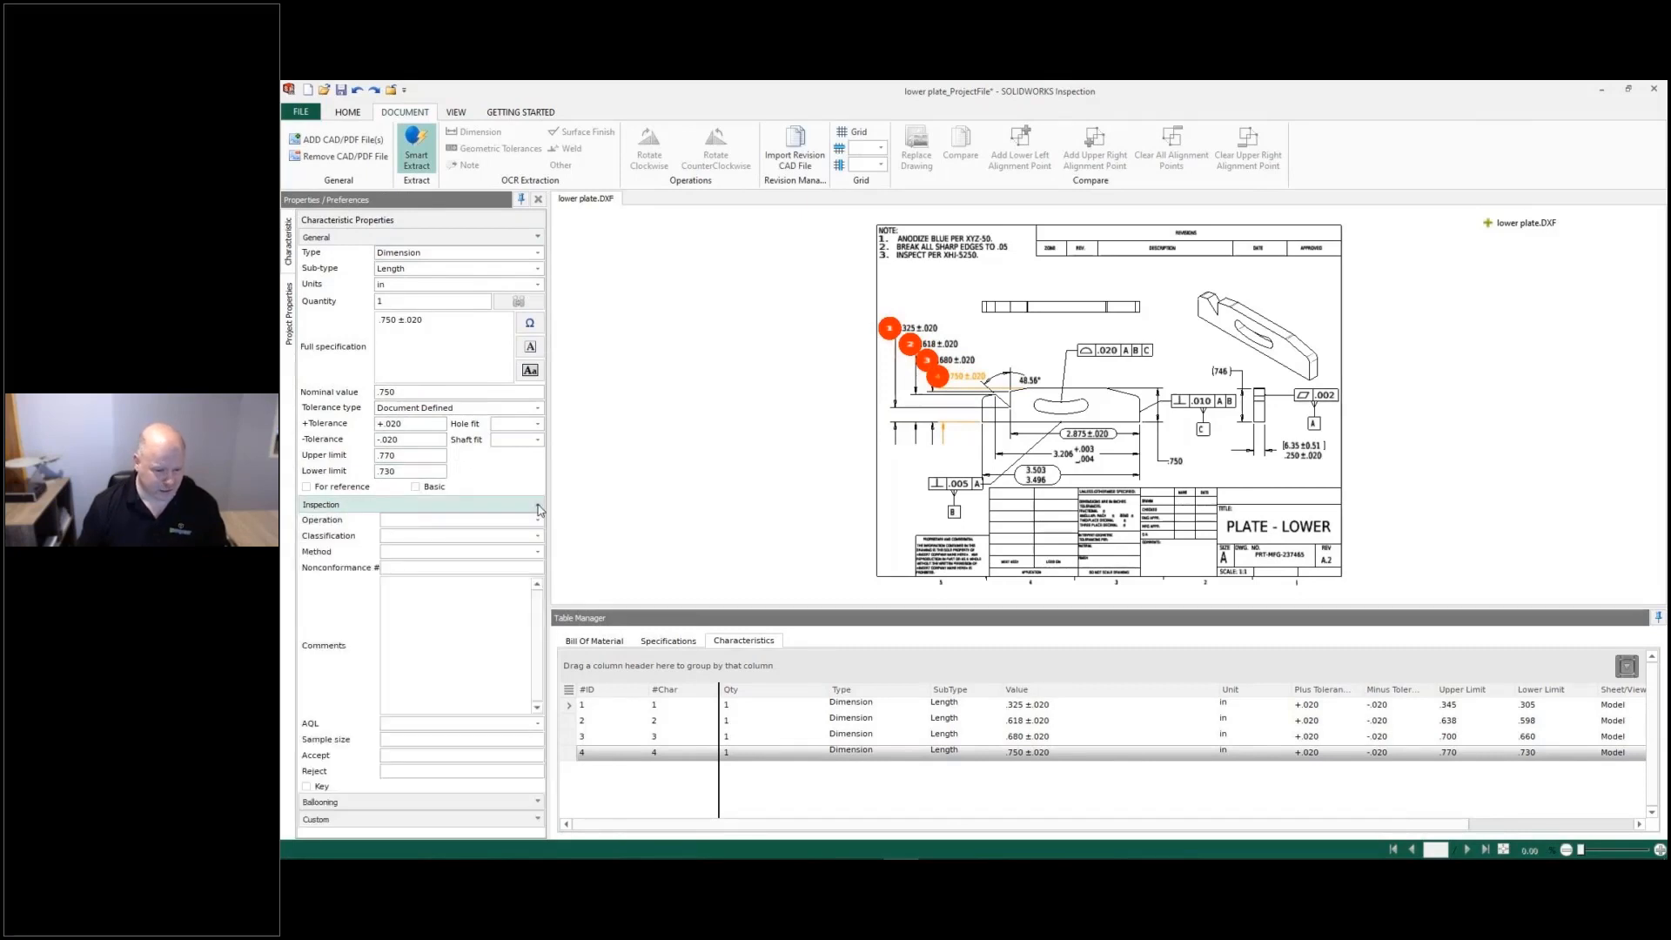
click(320, 505)
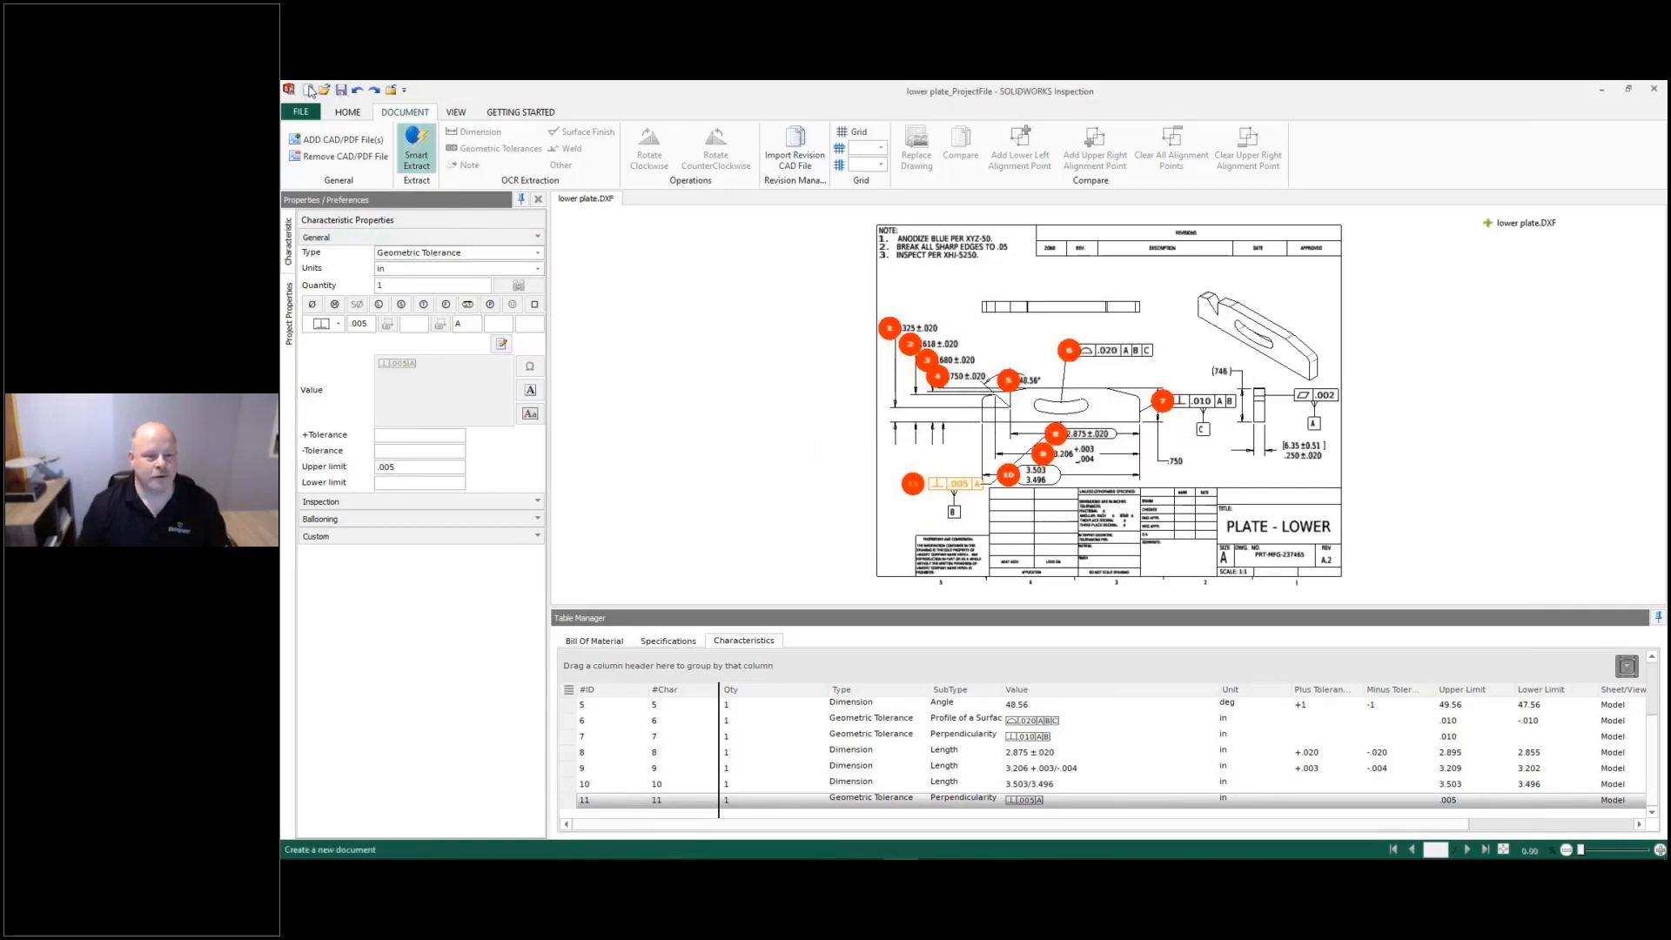
Step: Create a project from Default.ixpdot and load NIST Bracket Rev1.prt.9 into it
click(307, 89)
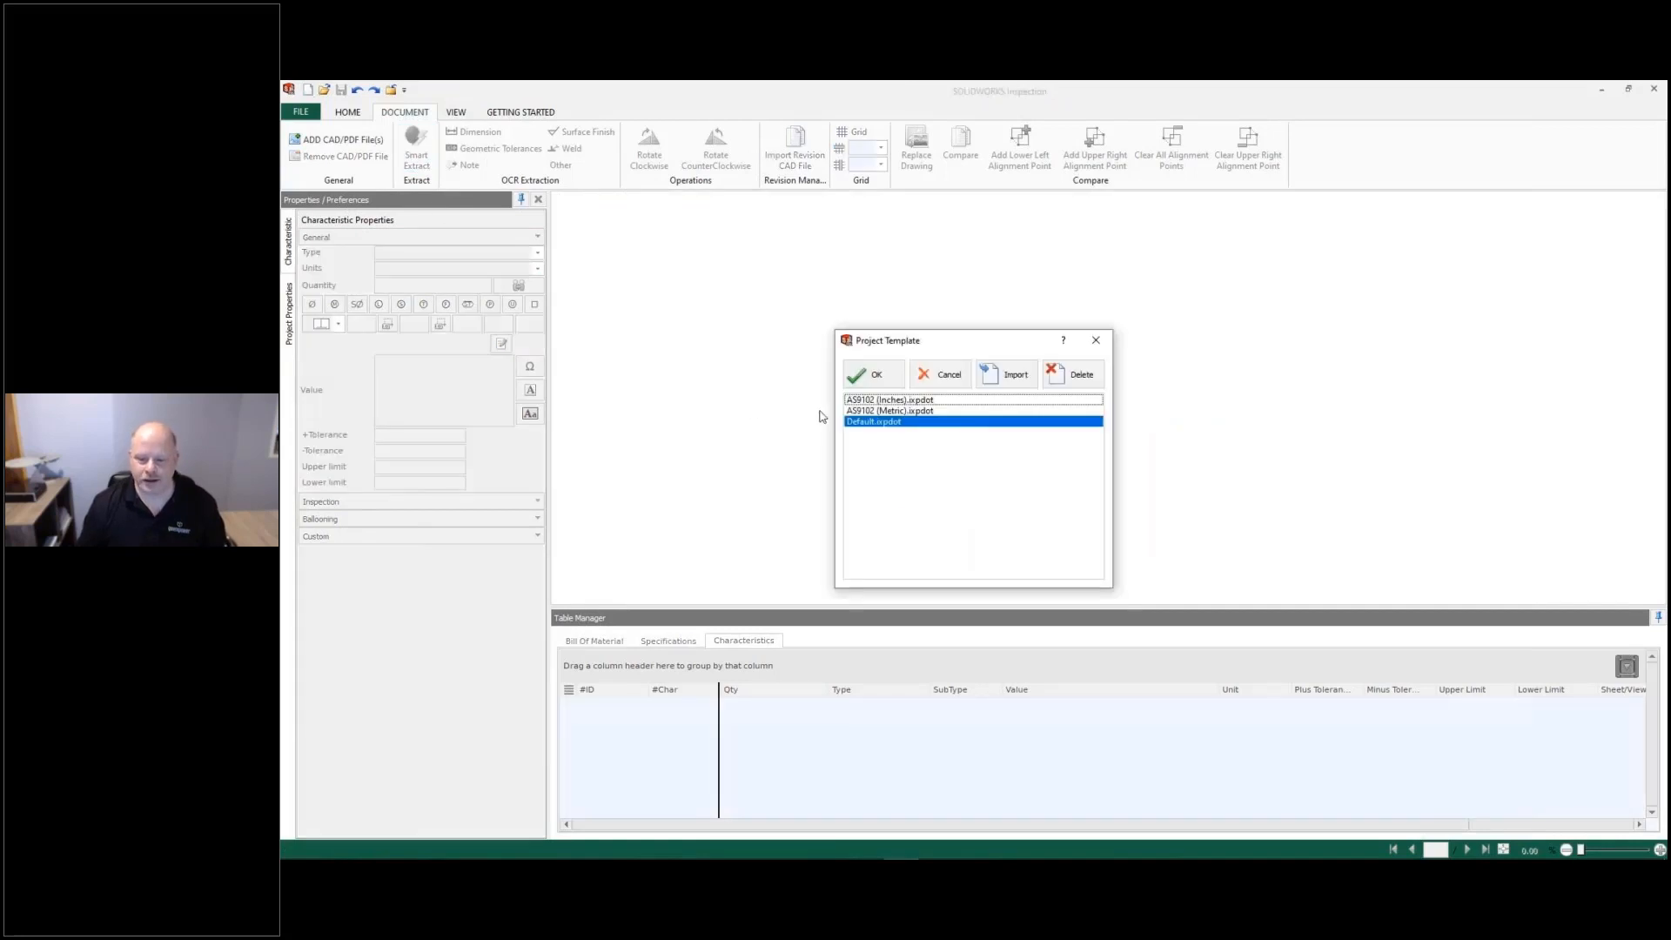
click(866, 374)
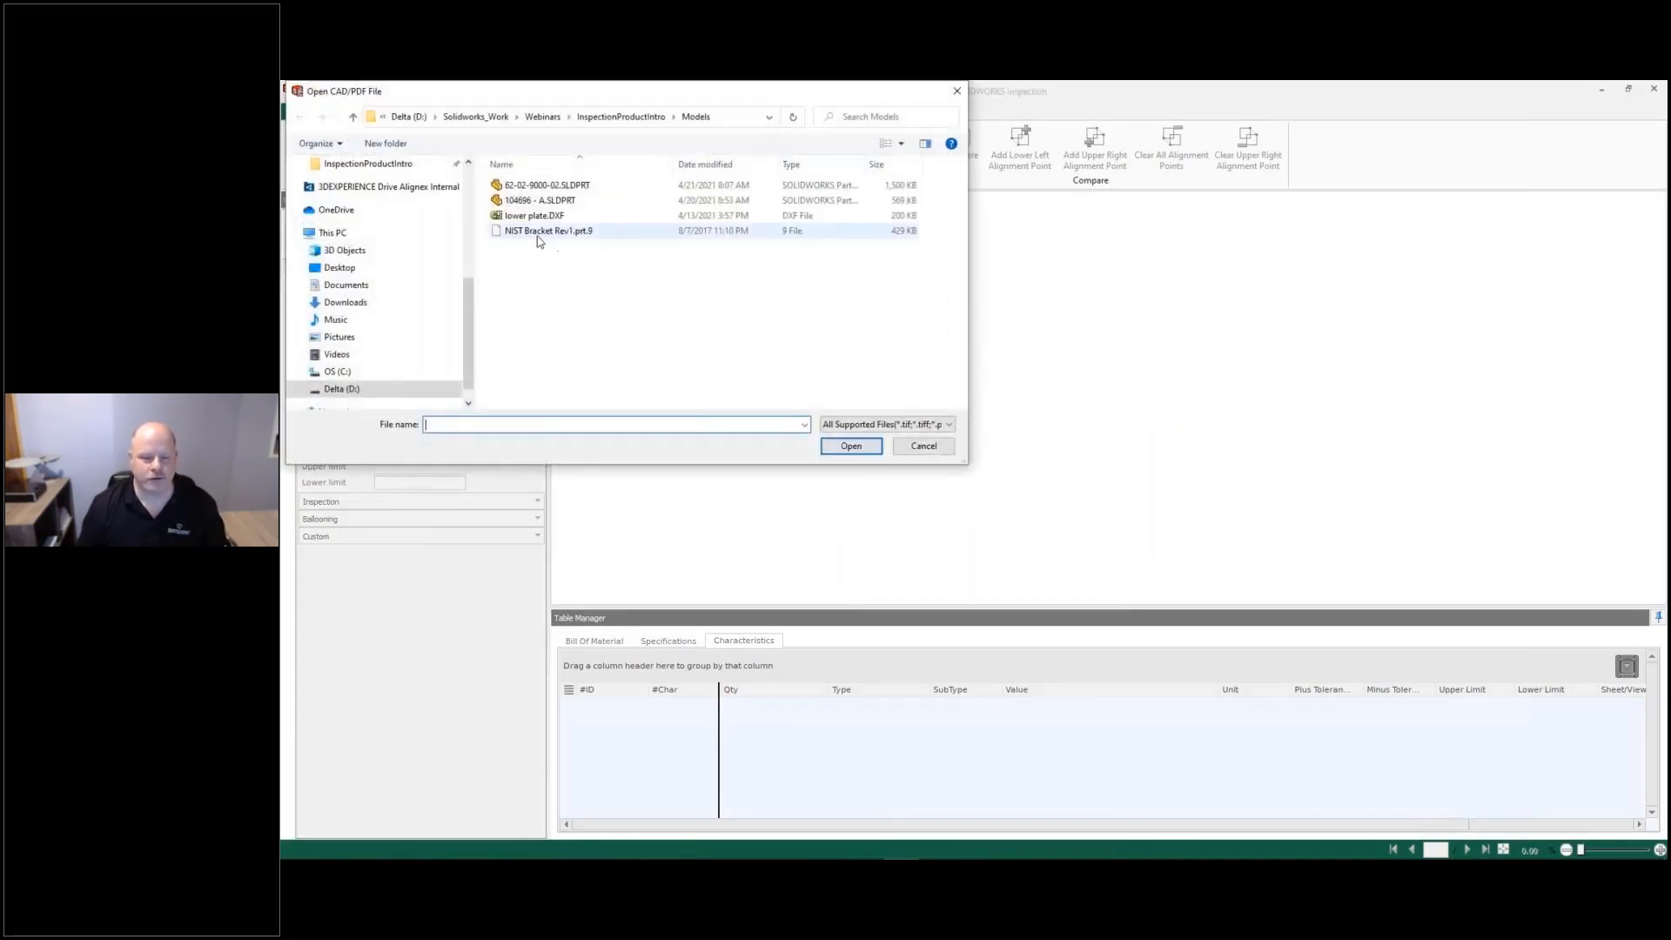
click(550, 231)
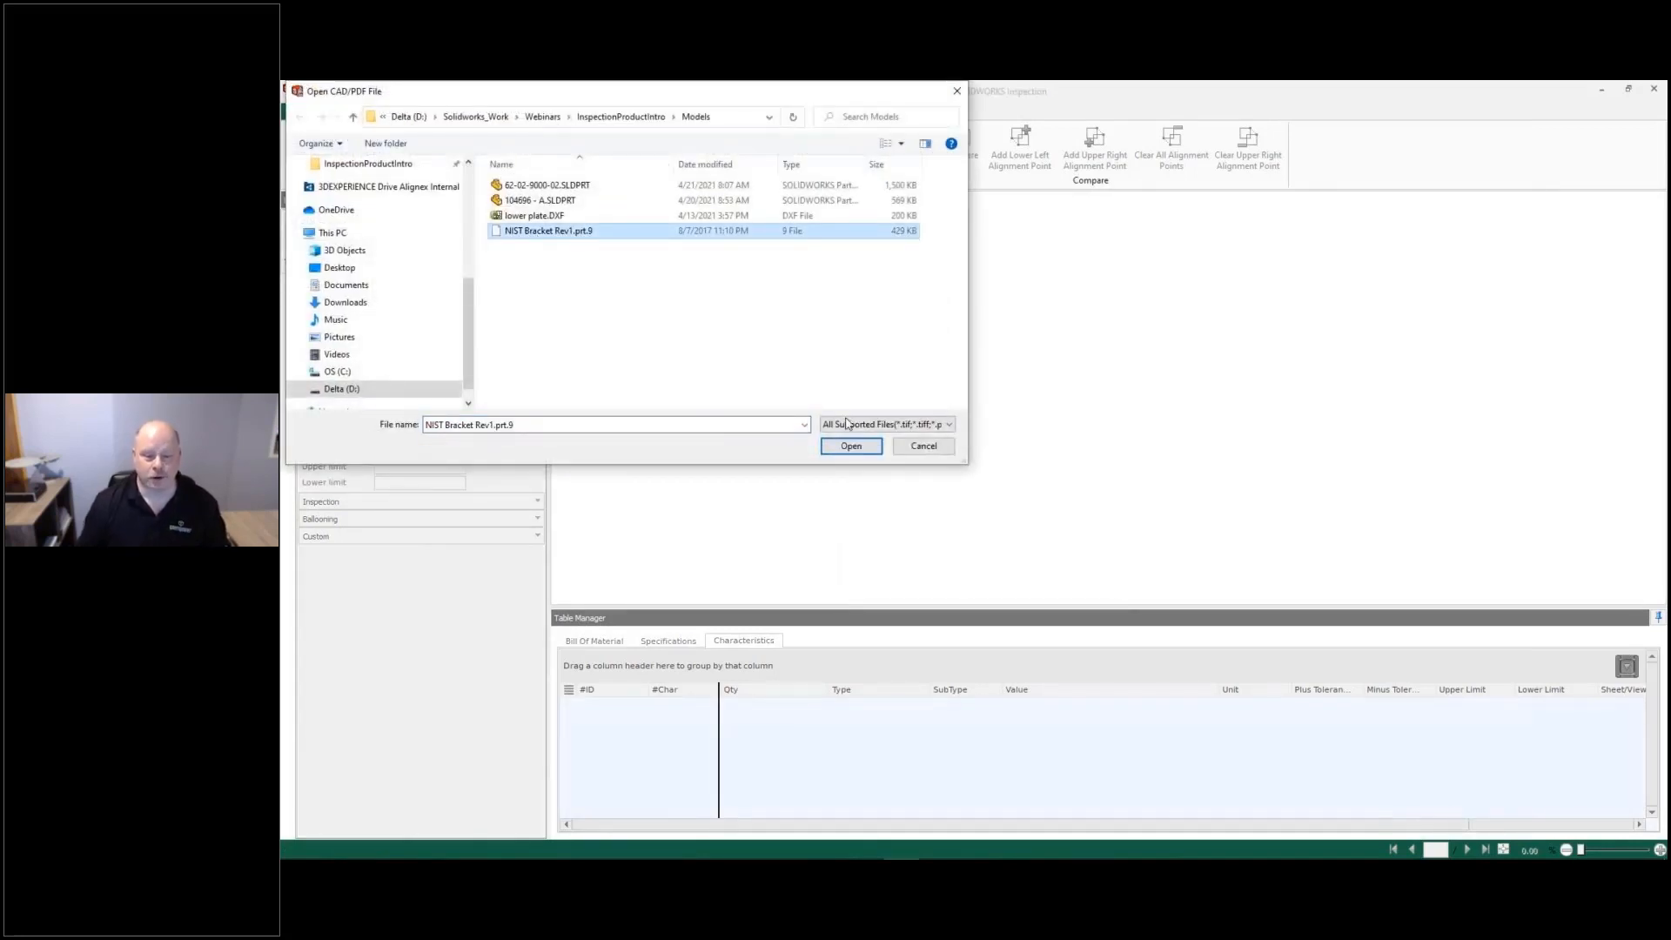
click(849, 446)
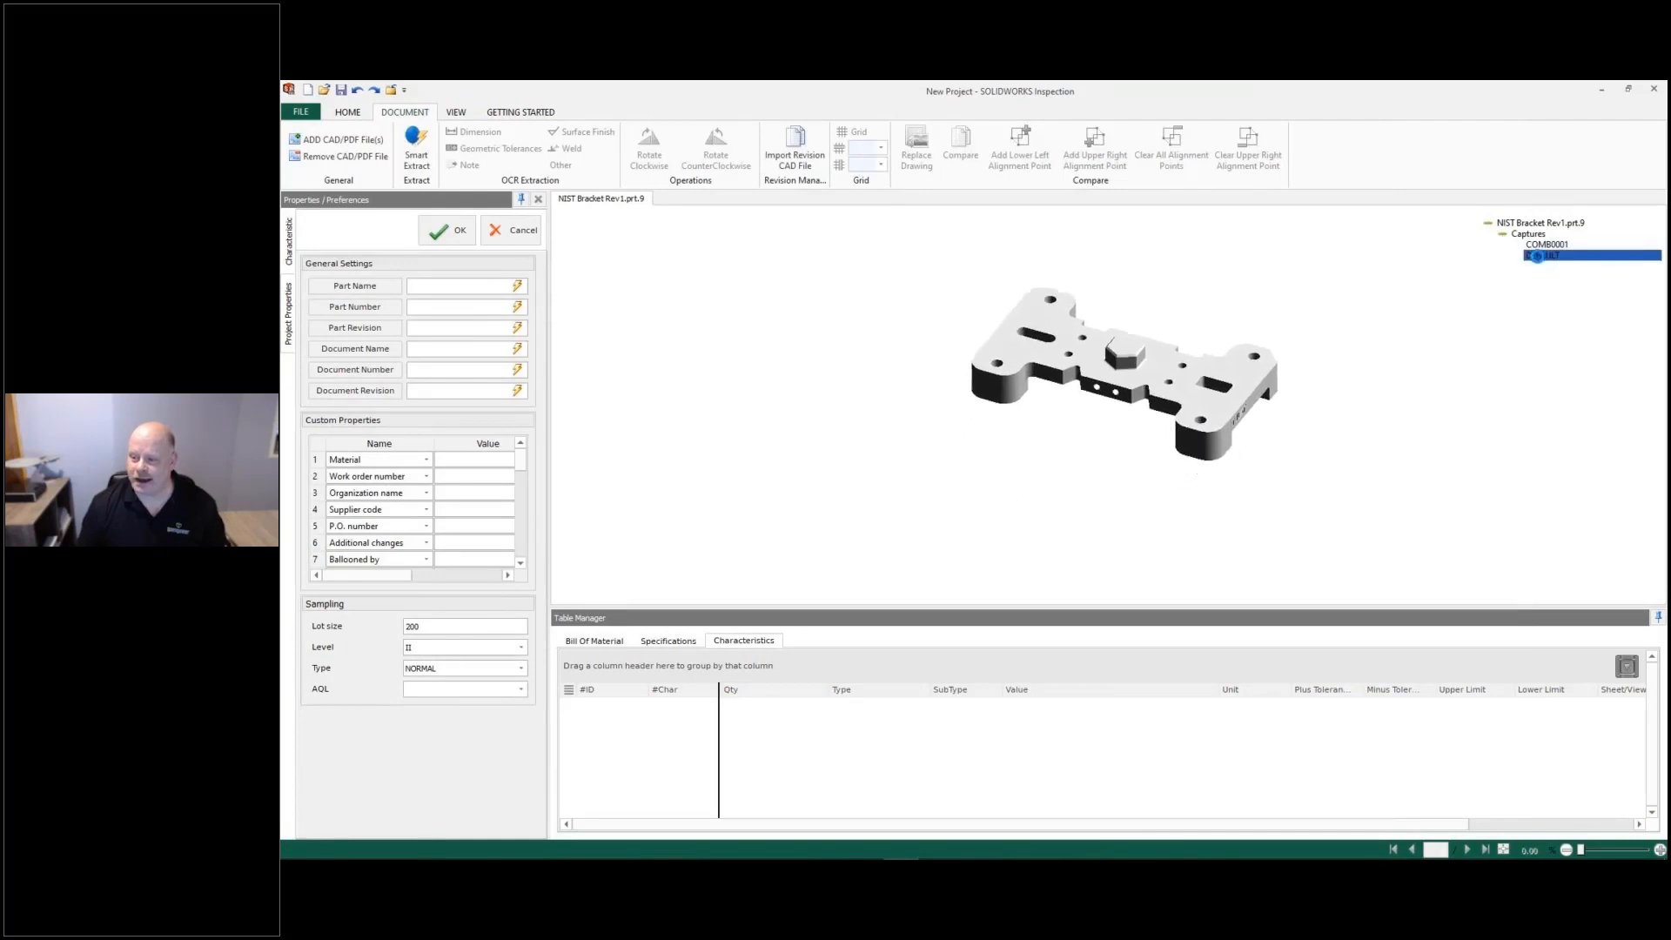
Step: Accept the General Settings and move to the HOME tab's balloon and publishing options
click(1542, 254)
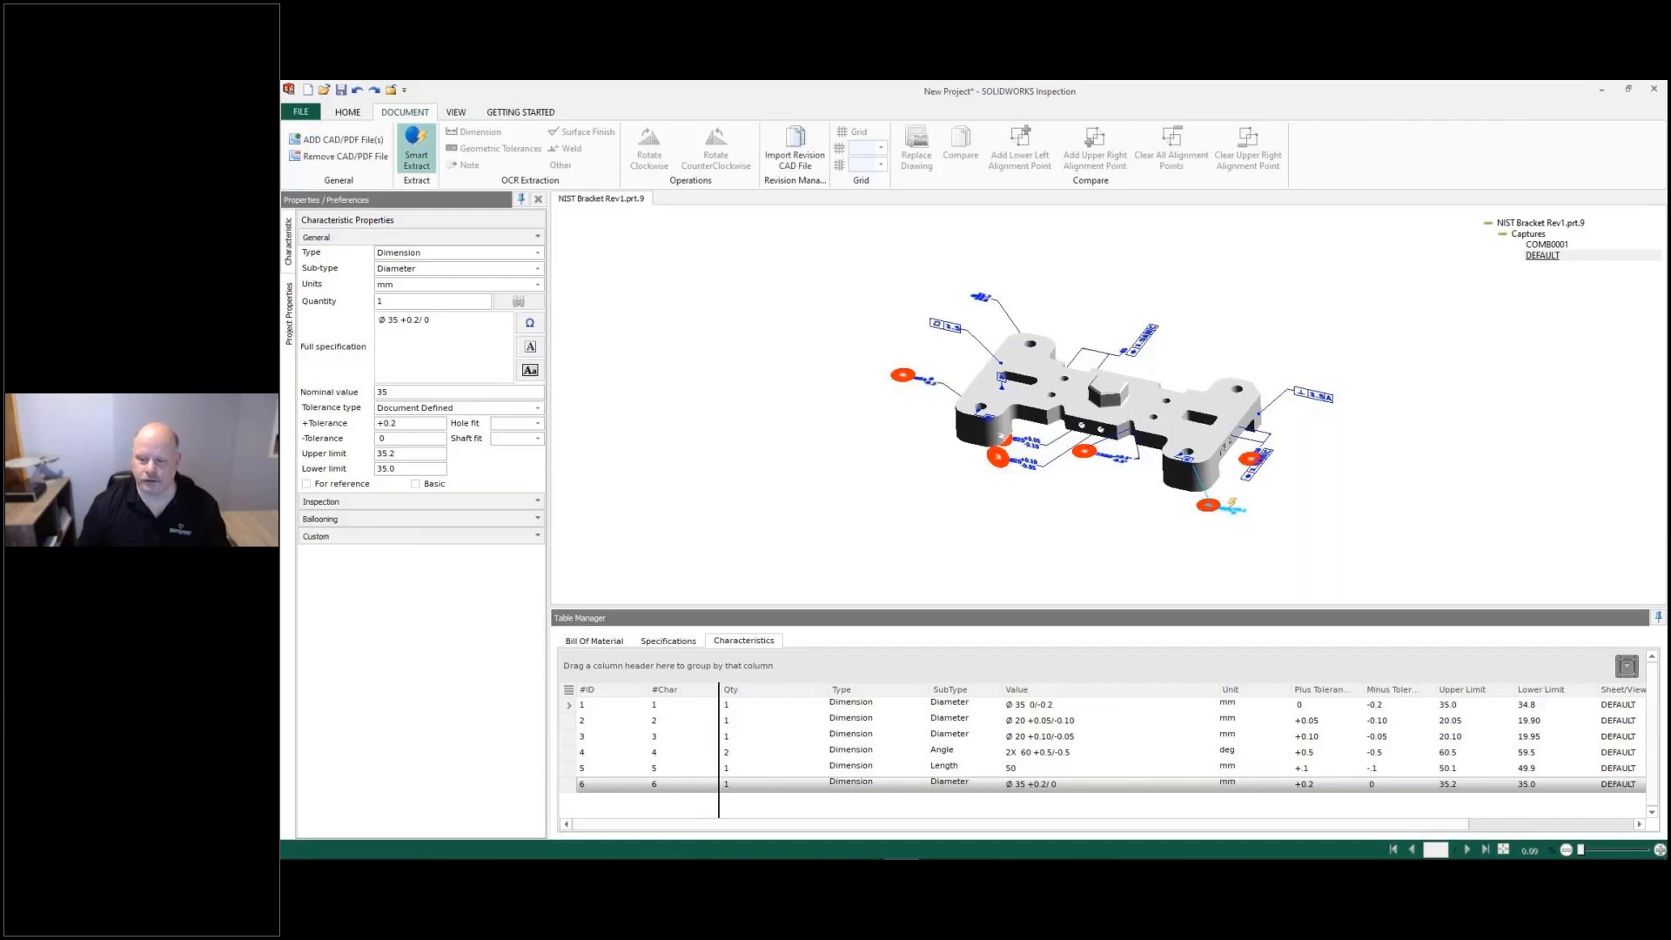
click(348, 111)
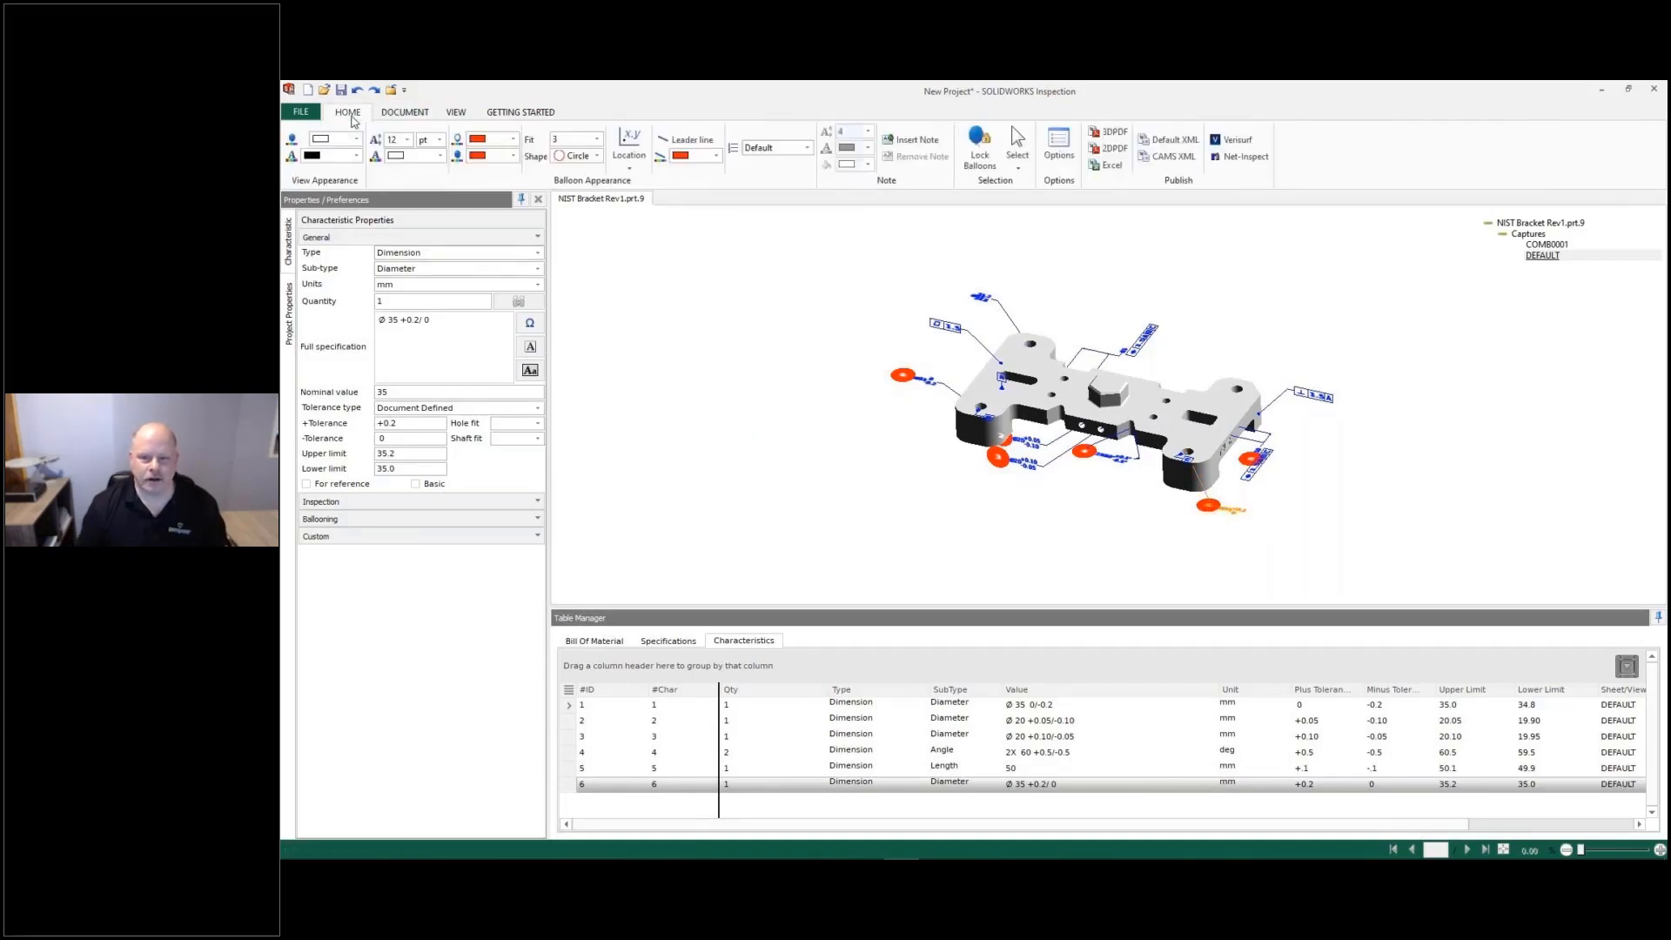